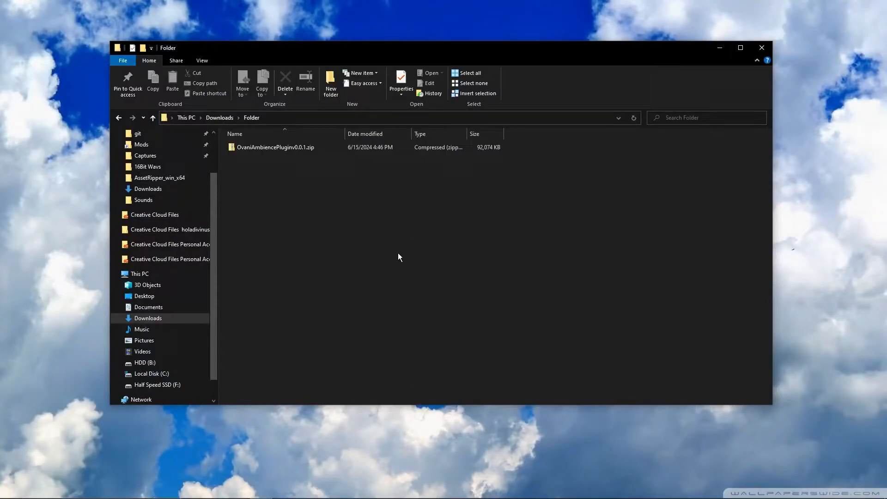
Step: Open the downloaded OvaniAmbiencePluginv0.0.1.zip to browse the OvaniAmbiencePlugin folder inside
{"action": "left_click", "coordinate": [275, 147]}
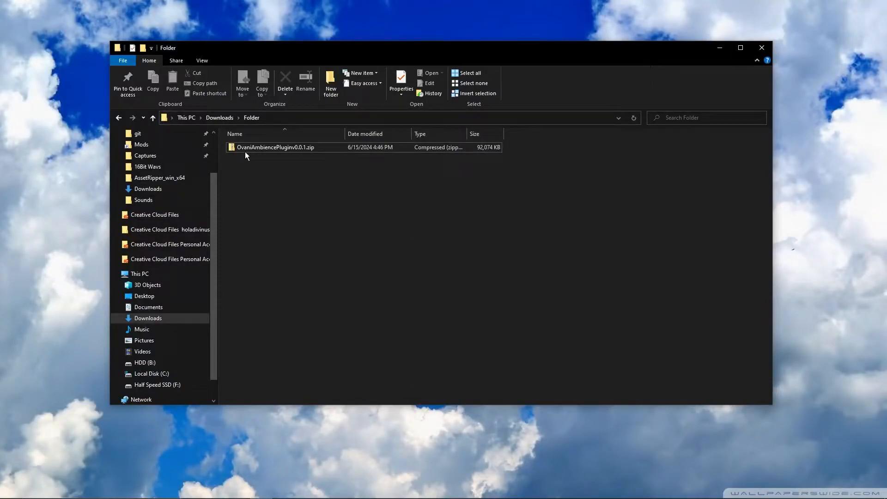
{"action": "left_click", "coordinate": [275, 147]}
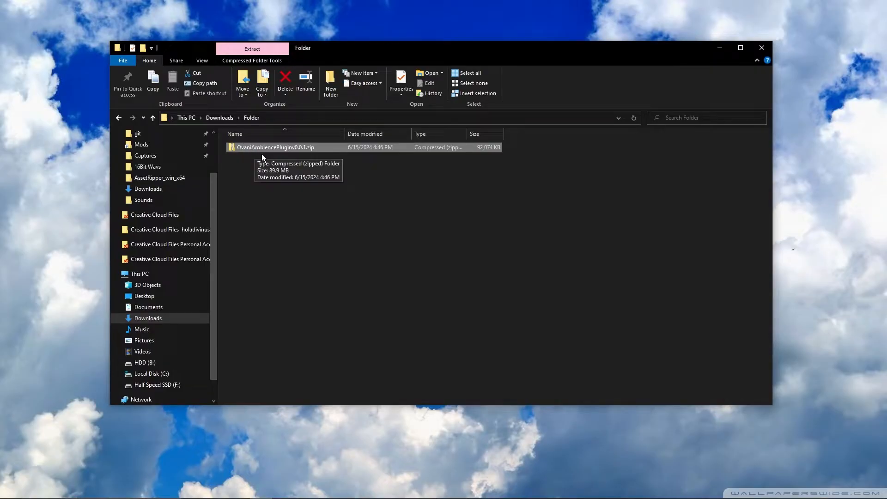
{"action": "double_click", "coordinate": [275, 147]}
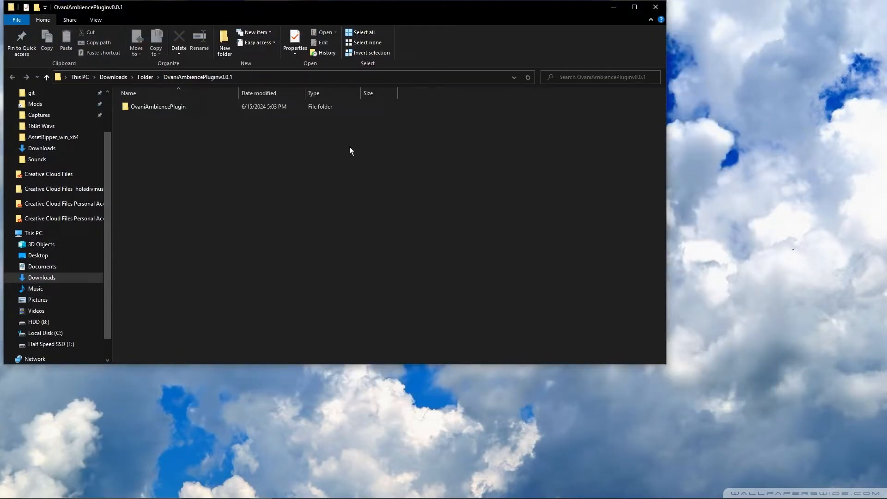
Step: Search the Start menu for 'pgodot 4.1.1' to find the PGodot 4.1.1 app
{"action": "left_click", "coordinate": [7, 489]}
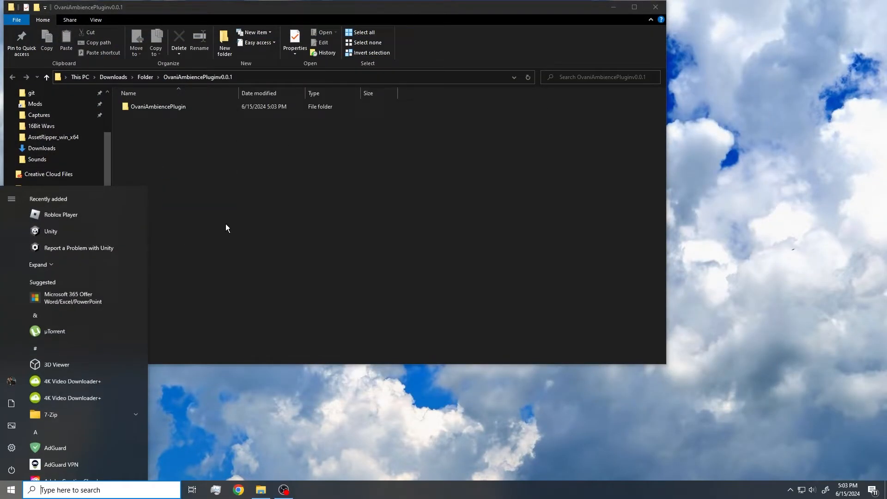
{"action": "type", "text": "pgAdmin 4 v7"}
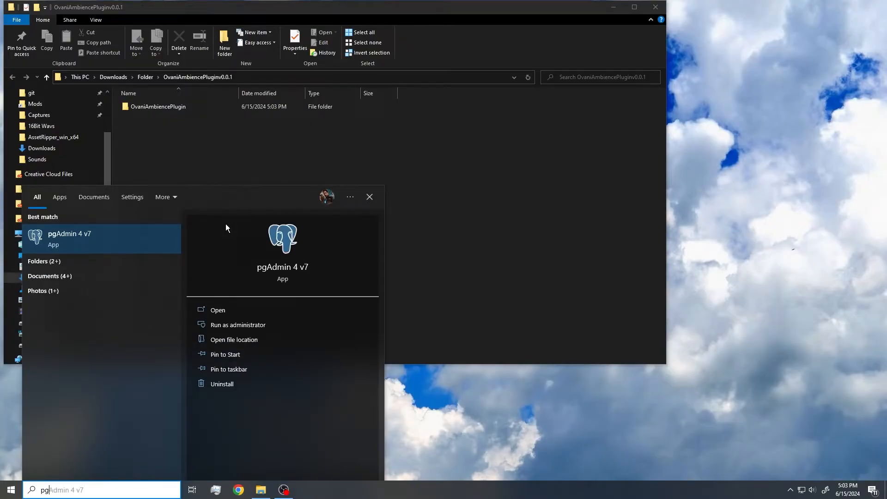
{"action": "type", "text": "pgodot 4.1.1"}
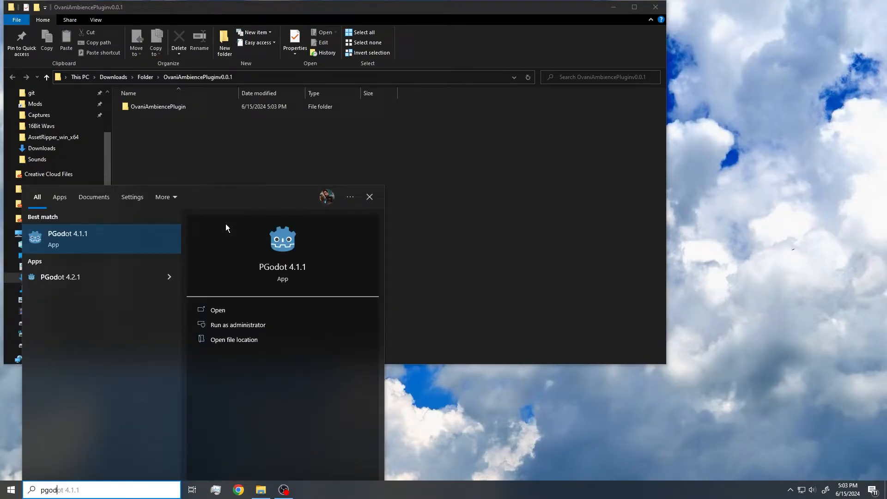
{"action": "mouse_move", "coordinate": [127, 242]}
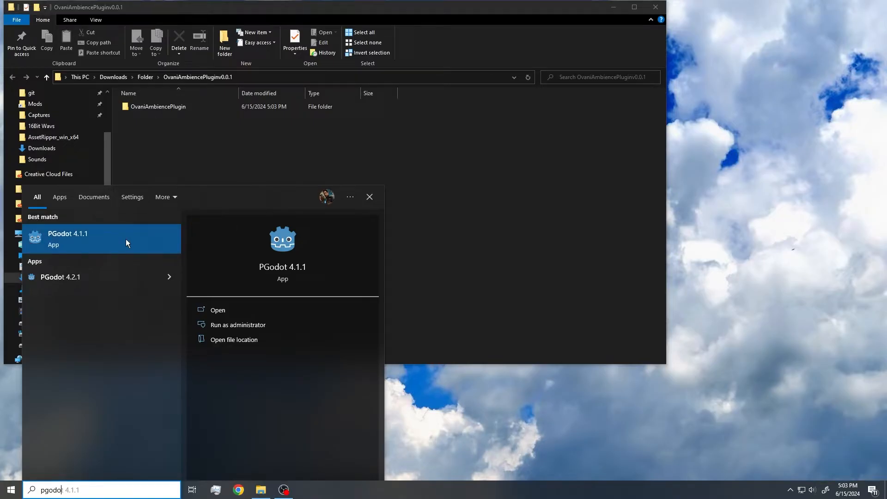
{"action": "mouse_move", "coordinate": [93, 247]}
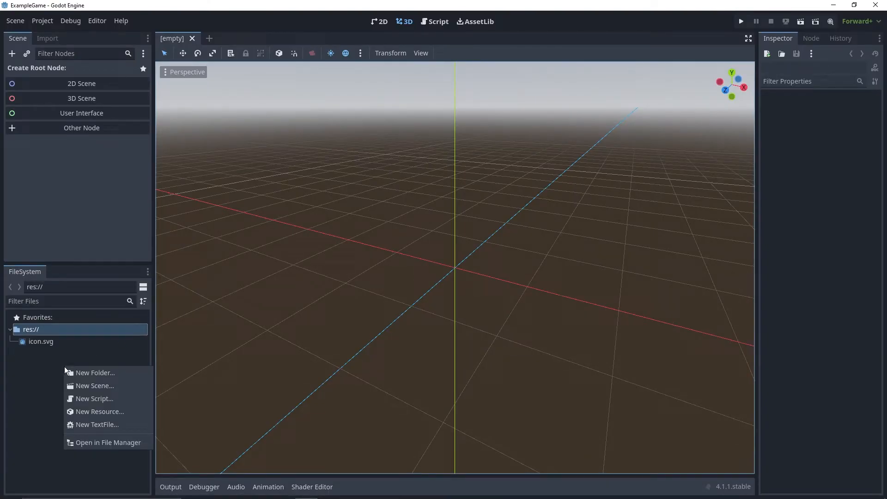
Step: Create an addons folder in res:// and show it in the system file manager
{"action": "left_click", "coordinate": [95, 373]}
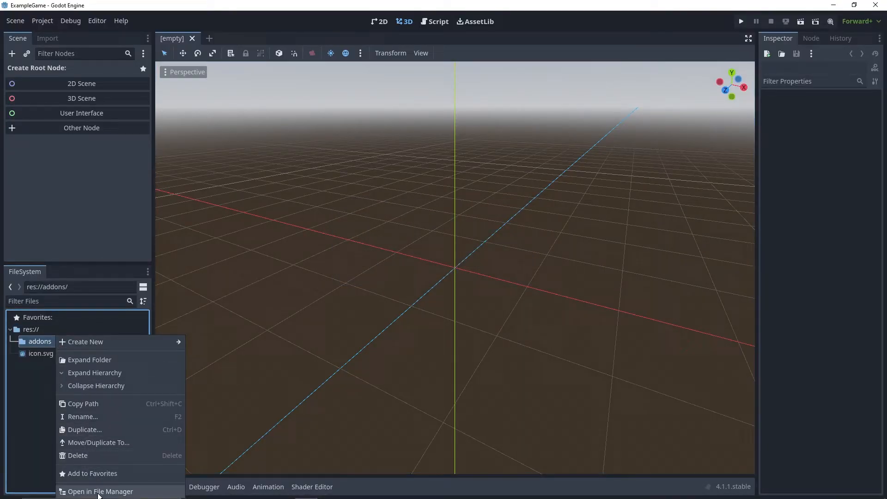
{"action": "left_click", "coordinate": [101, 491]}
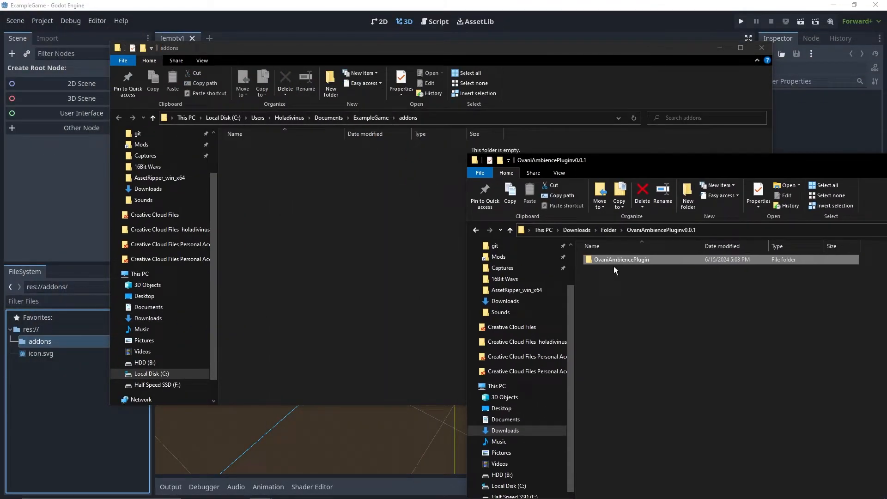
{"action": "mouse_move", "coordinate": [540, 204]}
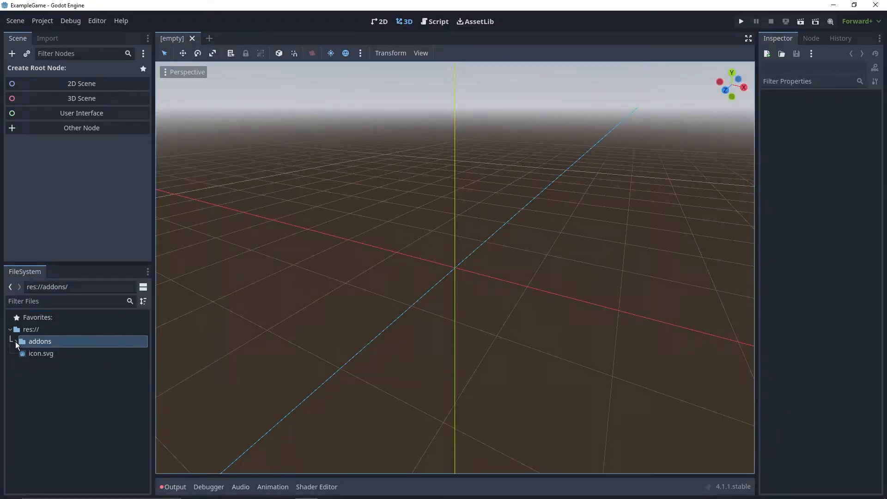
Step: Reveal the plugin under addons and enable OvaniAmbiencePlugin in Project Settings > Plugins
{"action": "left_click", "coordinate": [11, 341]}
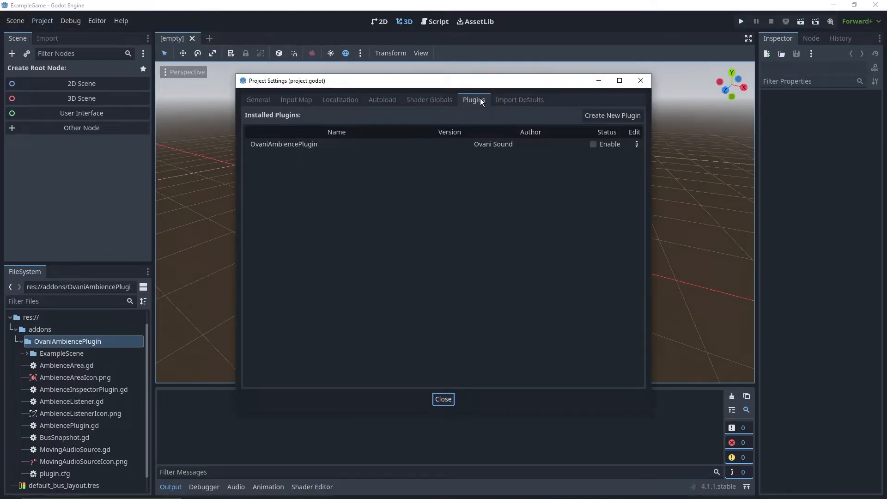
{"action": "mouse_move", "coordinate": [323, 158]}
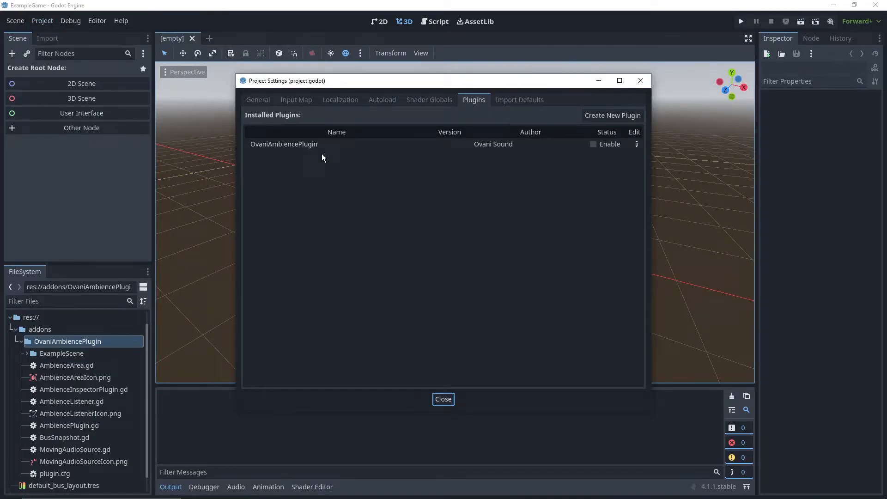
{"action": "left_click", "coordinate": [443, 398]}
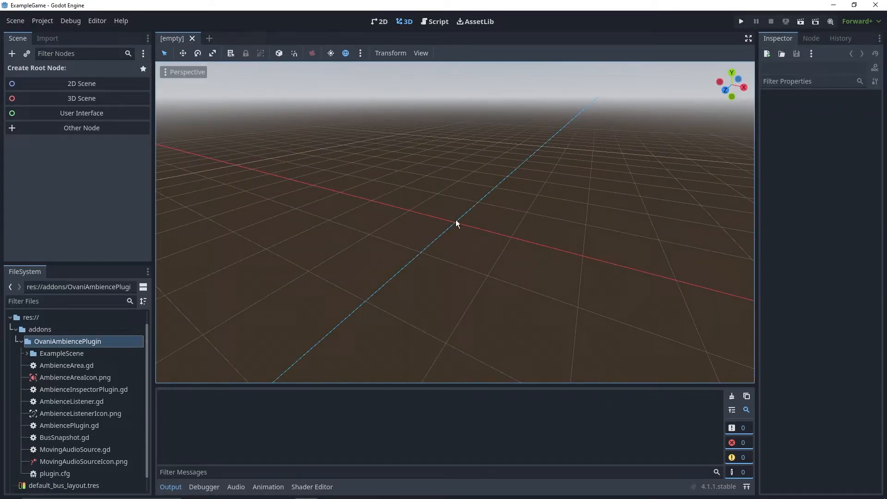
Step: Open AmbienceExample.tscn from the plugin's ExampleScene folder
{"action": "left_click", "coordinate": [25, 353]}
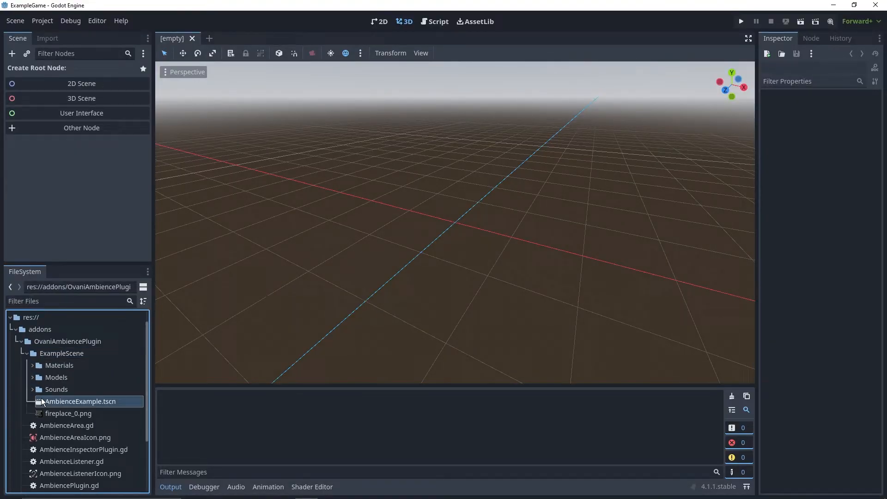
{"action": "double_click", "coordinate": [81, 401]}
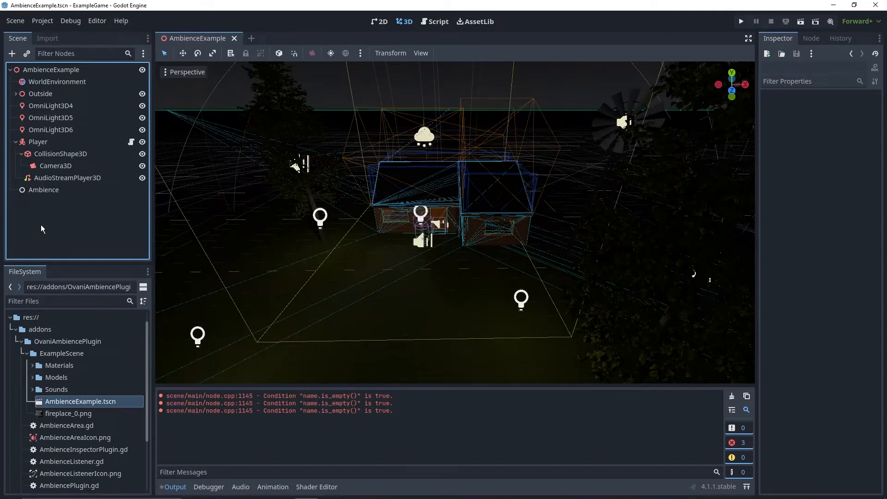
{"action": "mouse_move", "coordinate": [61, 222]}
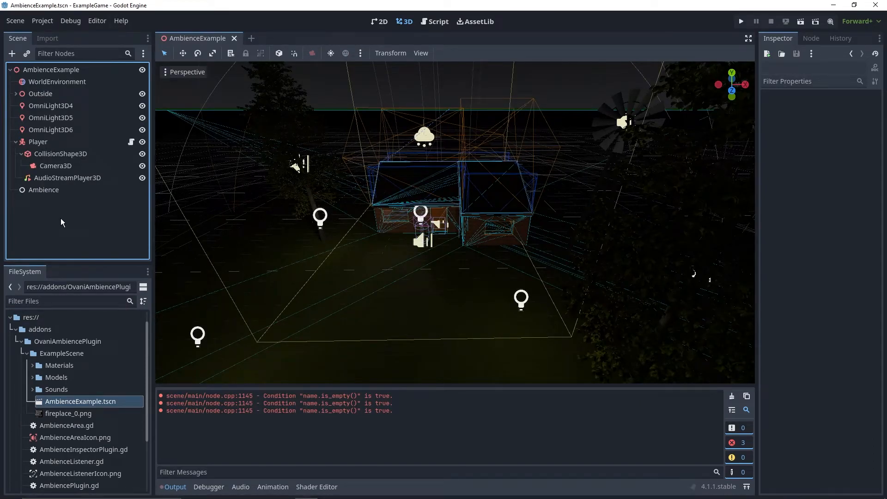
Step: Inspect the AmbienceArea3D, AmbienceListener, MovingAudioSource and Player's AudioStreamPlayer3D nodes in turn
{"action": "left_click", "coordinate": [43, 189]}
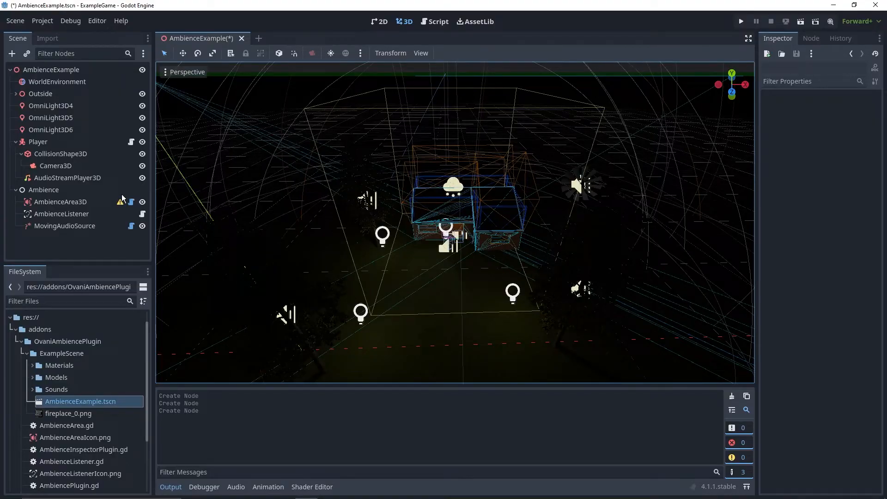
{"action": "left_click", "coordinate": [60, 201]}
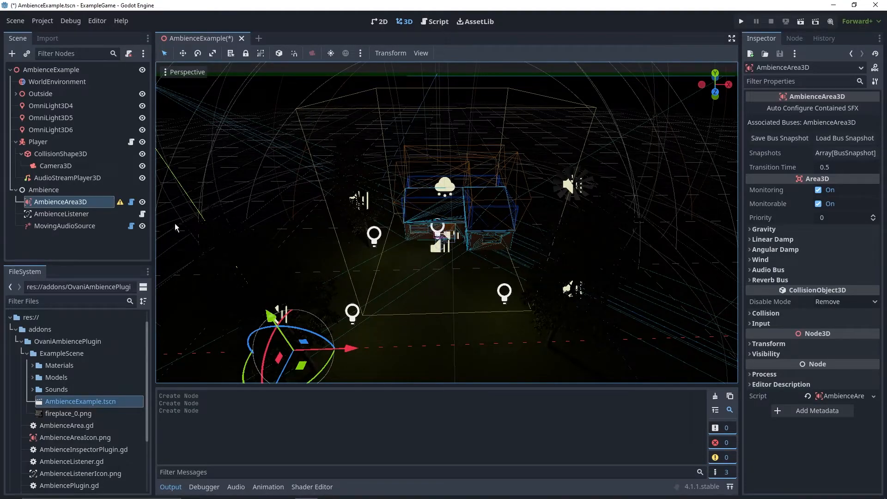
{"action": "left_click", "coordinate": [61, 214]}
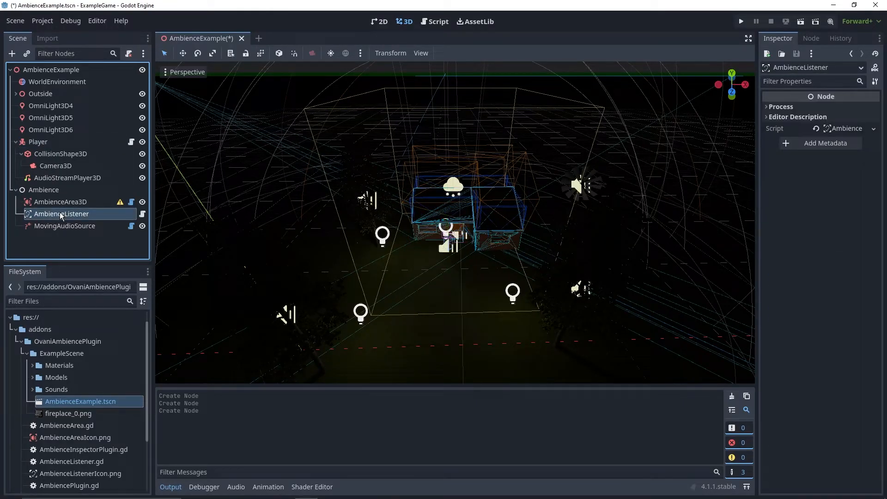
{"action": "mouse_move", "coordinate": [61, 214]}
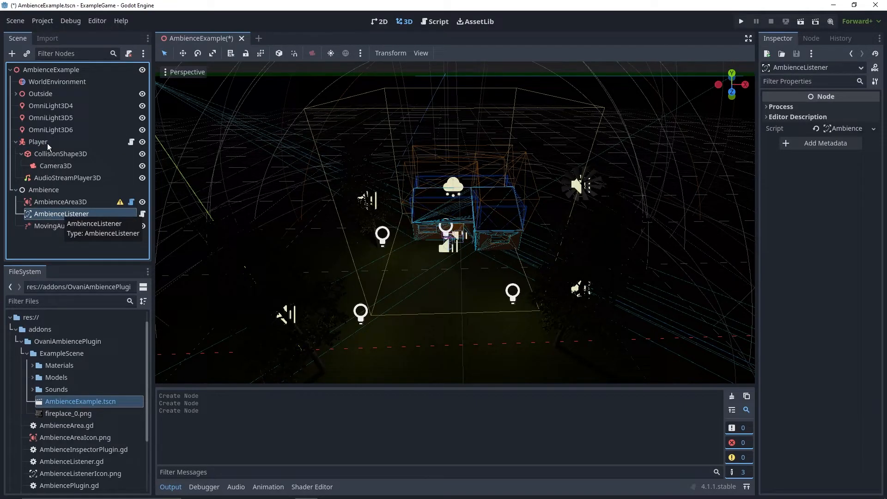
{"action": "mouse_move", "coordinate": [38, 142]}
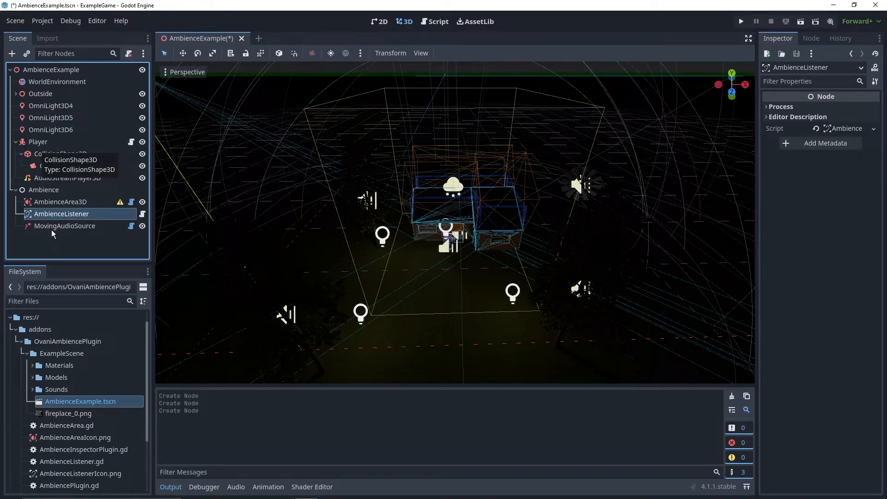
{"action": "left_click", "coordinate": [65, 226]}
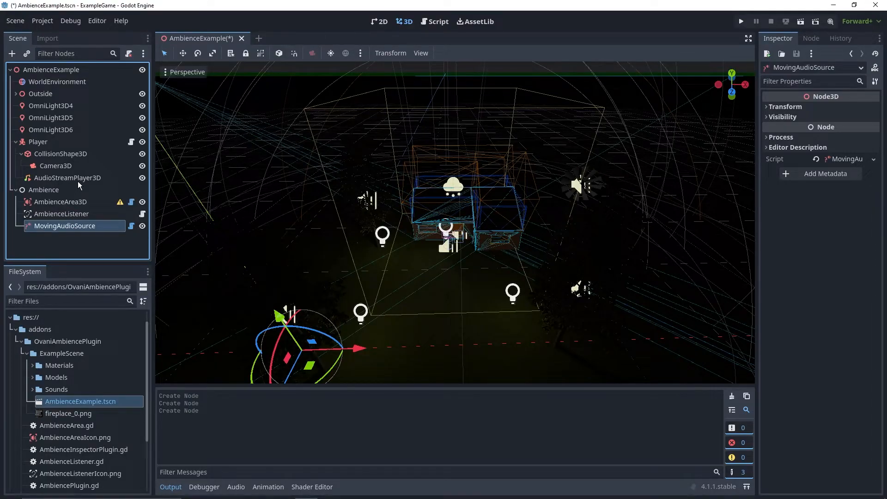
{"action": "left_click", "coordinate": [70, 178]}
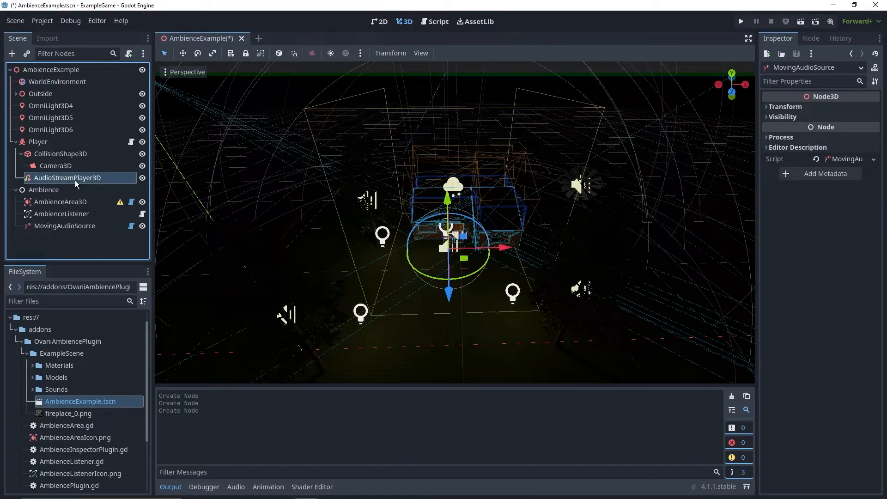
{"action": "left_click", "coordinate": [71, 177]}
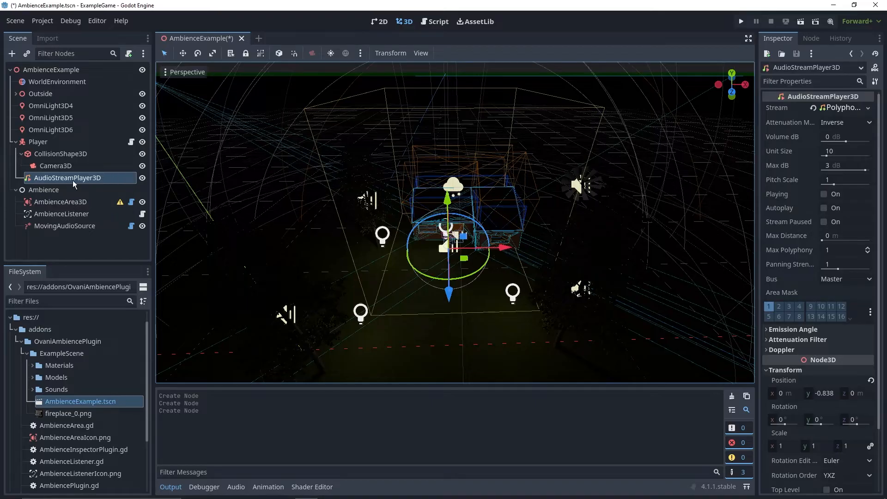
Step: Move AmbienceListener and MovingAudioSource under Player beside the Footsteps sfx node
{"action": "left_click", "coordinate": [63, 202]}
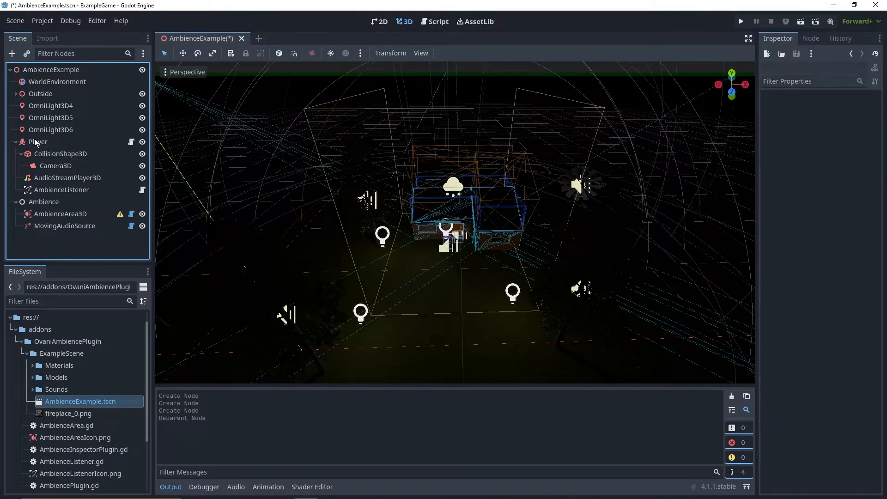
{"action": "mouse_move", "coordinate": [38, 142]}
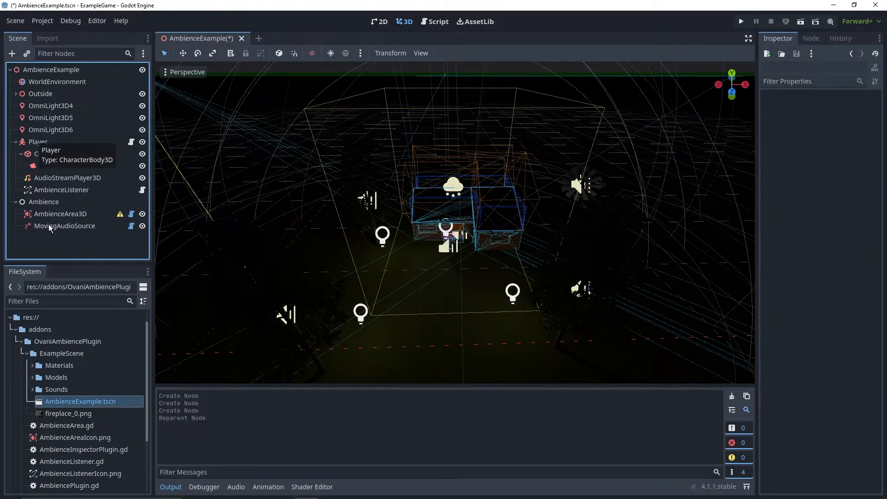
{"action": "left_click", "coordinate": [65, 226]}
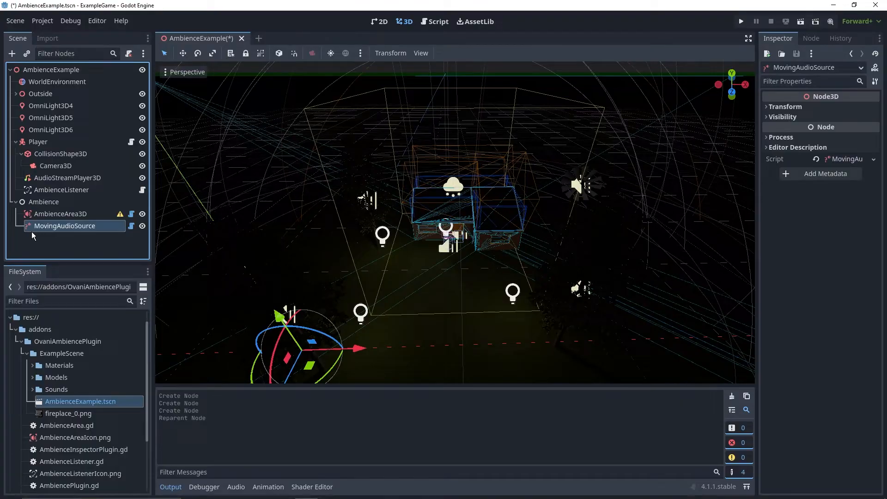
{"action": "mouse_move", "coordinate": [37, 231]}
{"action": "type", "text": "Footsteps sfx"}
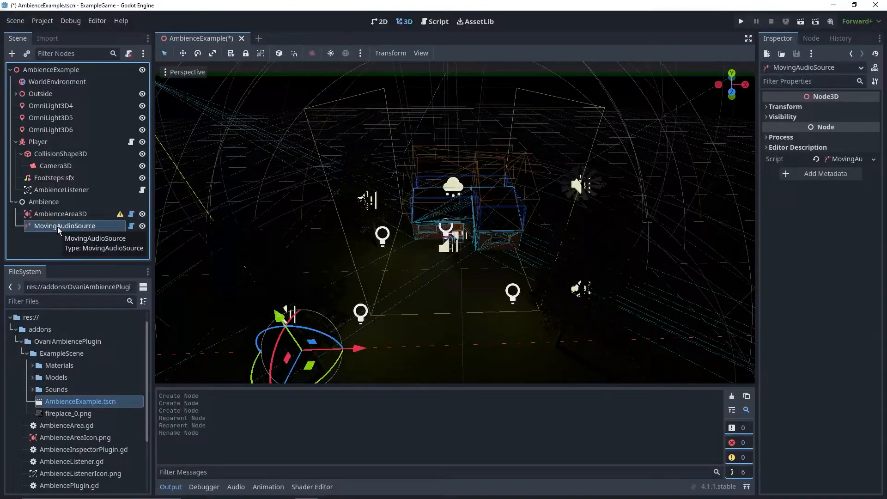
{"action": "mouse_move", "coordinate": [421, 222]}
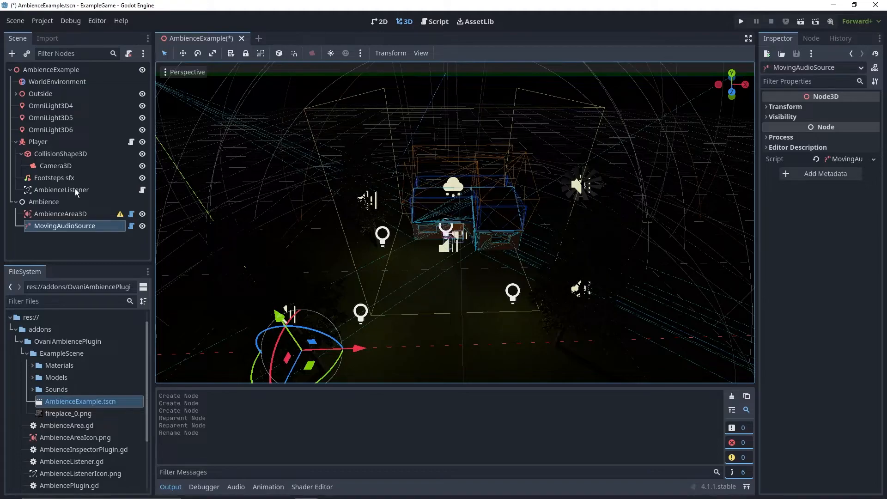
{"action": "left_click", "coordinate": [55, 178]}
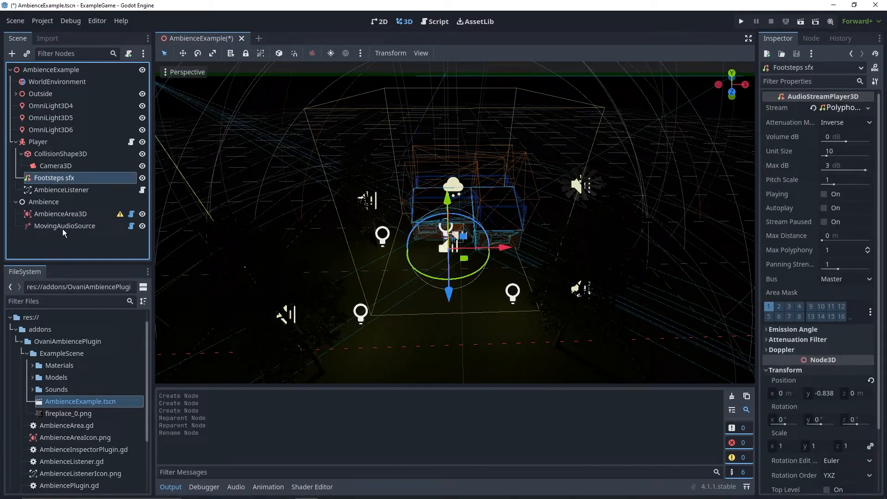
{"action": "left_click", "coordinate": [65, 226]}
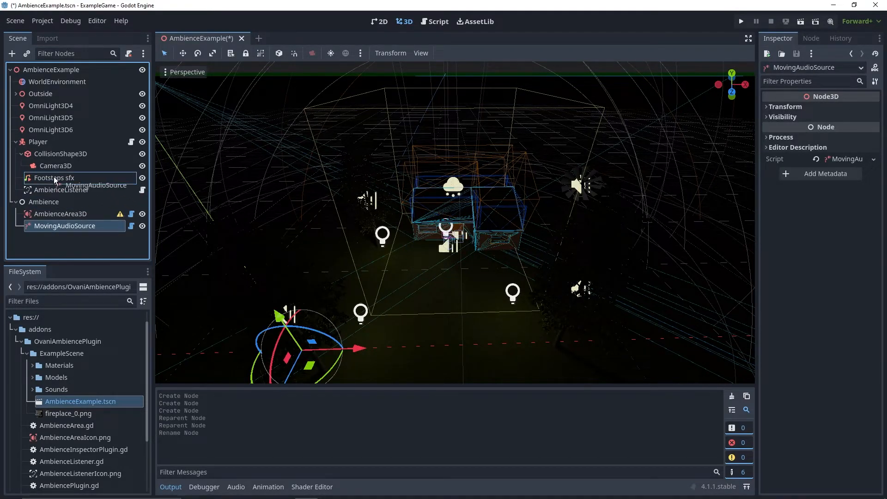
Step: Rename AmbienceArea3D to Outside and view its missing-collision-shape warning
{"action": "left_click", "coordinate": [61, 165]}
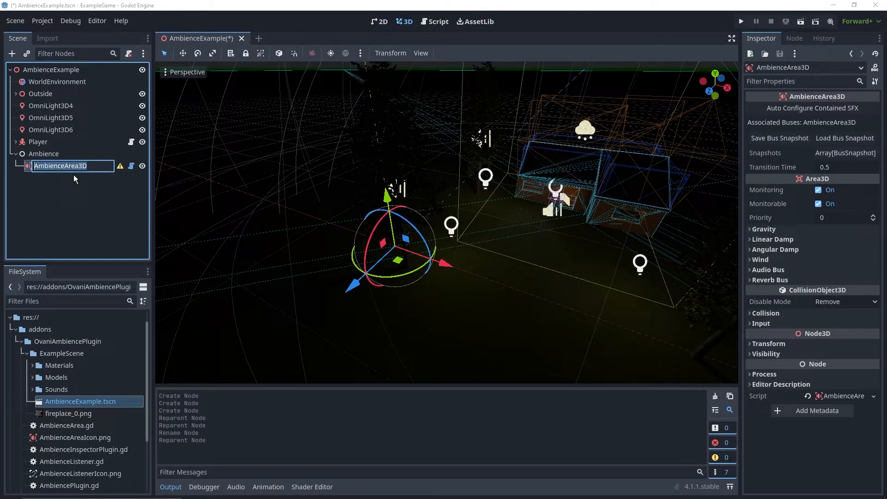
{"action": "type", "text": "Outsid"}
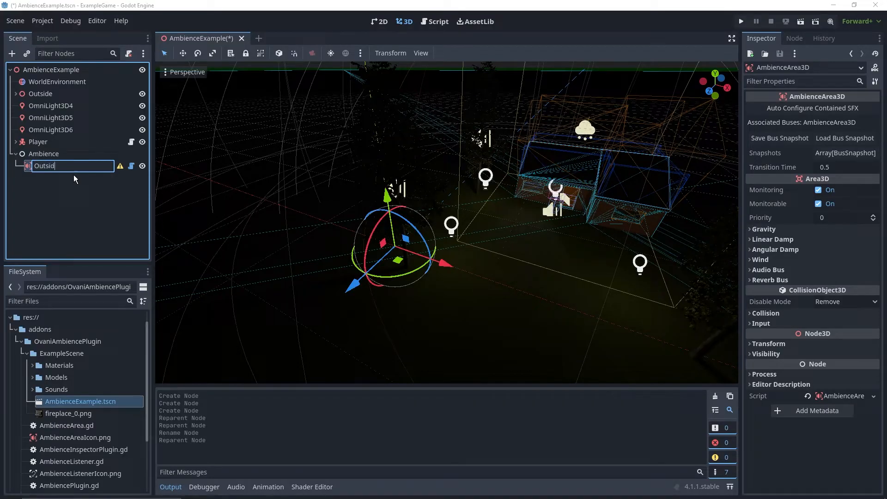
{"action": "key", "text": "Return"}
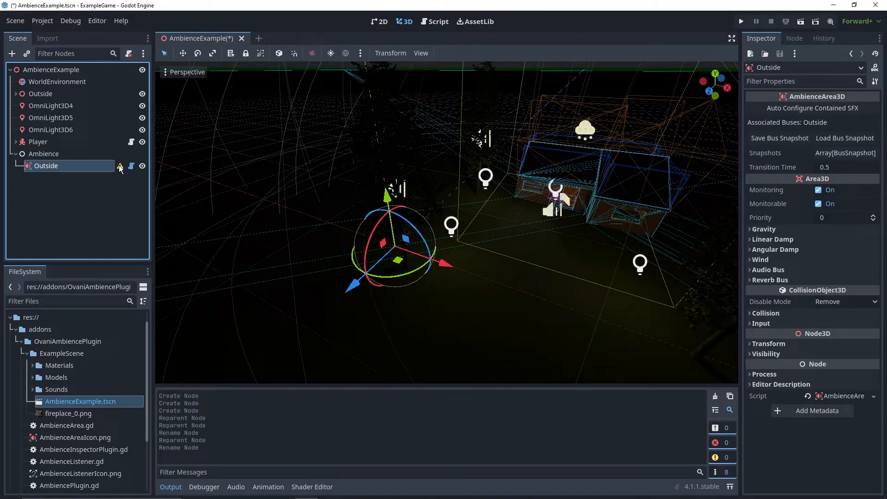
{"action": "left_click", "coordinate": [120, 166]}
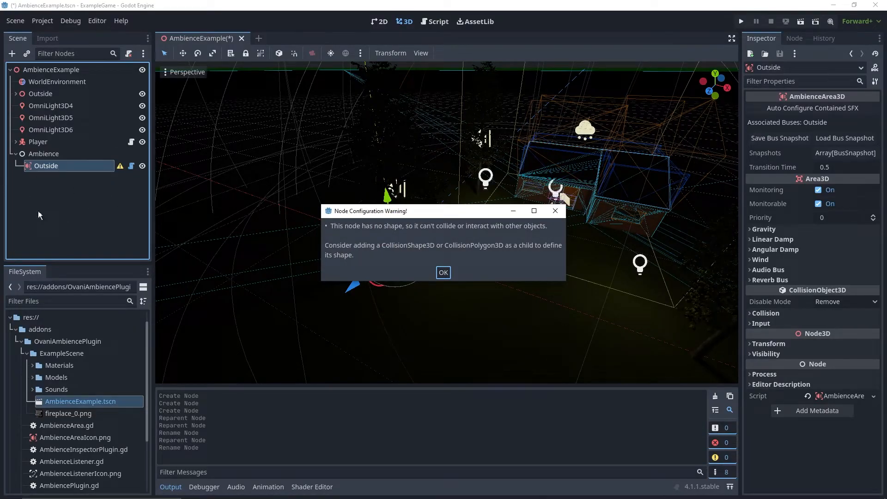
{"action": "mouse_move", "coordinate": [170, 232]}
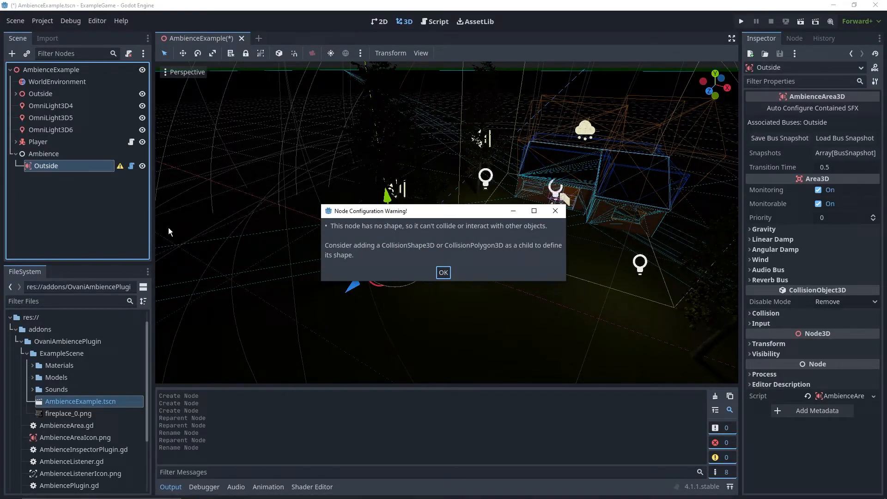
{"action": "left_click", "coordinate": [444, 272]}
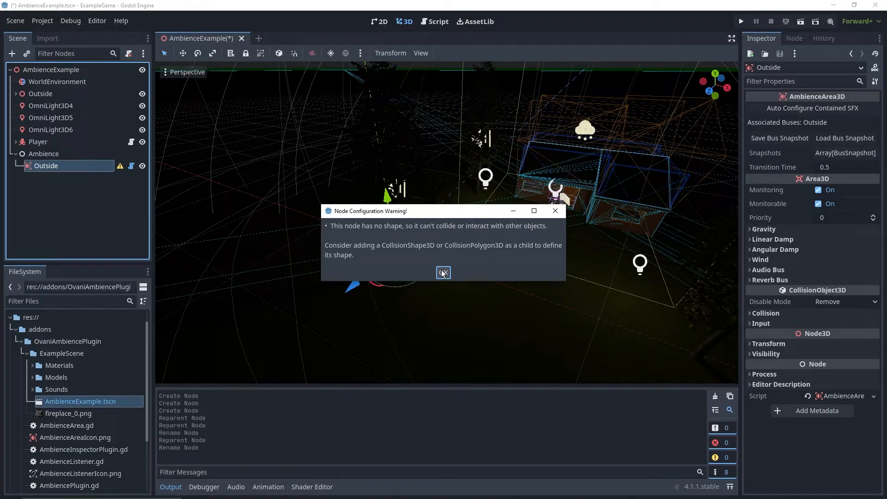
Step: Give Outside a CollisionShape3D with a BoxShape3D sized about 61.6 × 30.2 × 41.5 around the level
{"action": "left_click", "coordinate": [442, 272]}
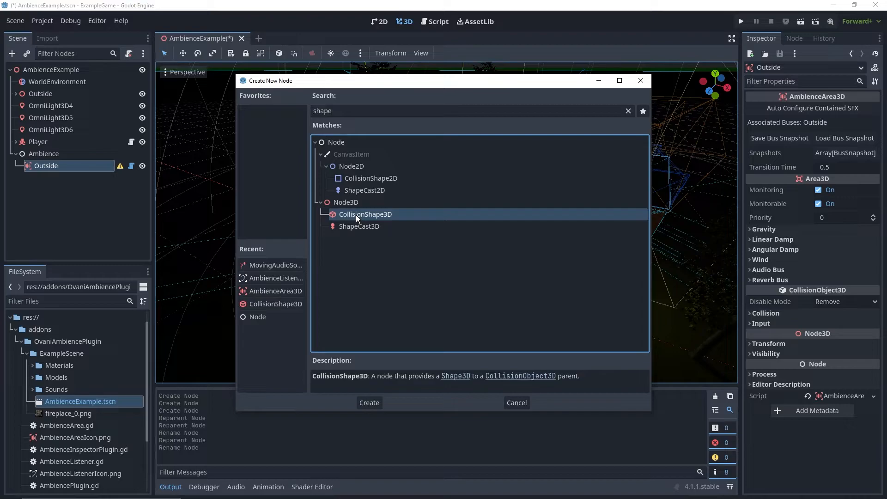
{"action": "left_click", "coordinate": [368, 403]}
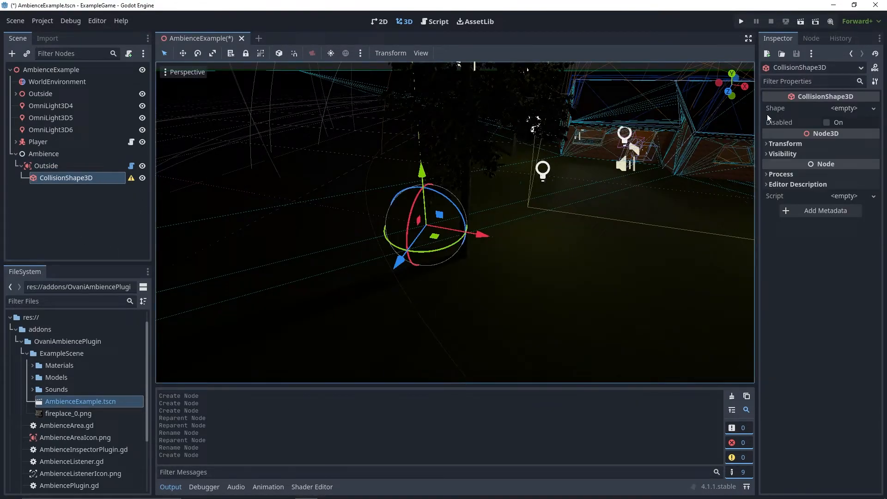
{"action": "left_click", "coordinate": [844, 108]}
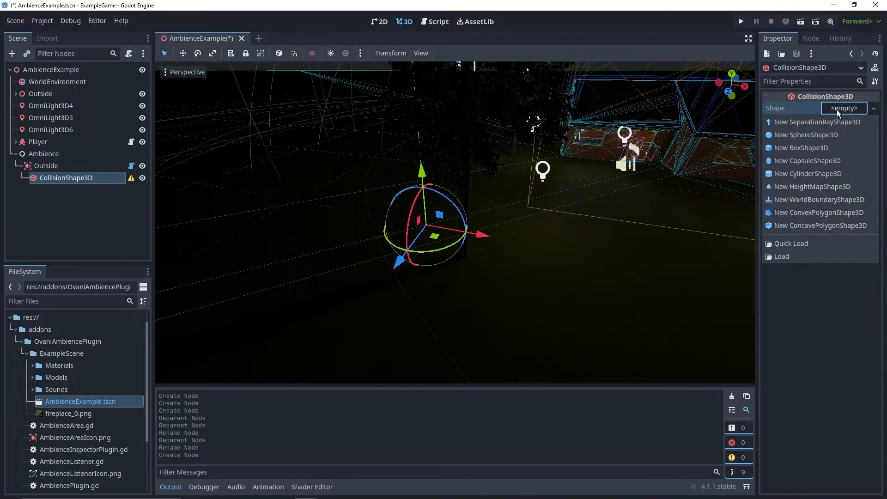
{"action": "left_click", "coordinate": [801, 148]}
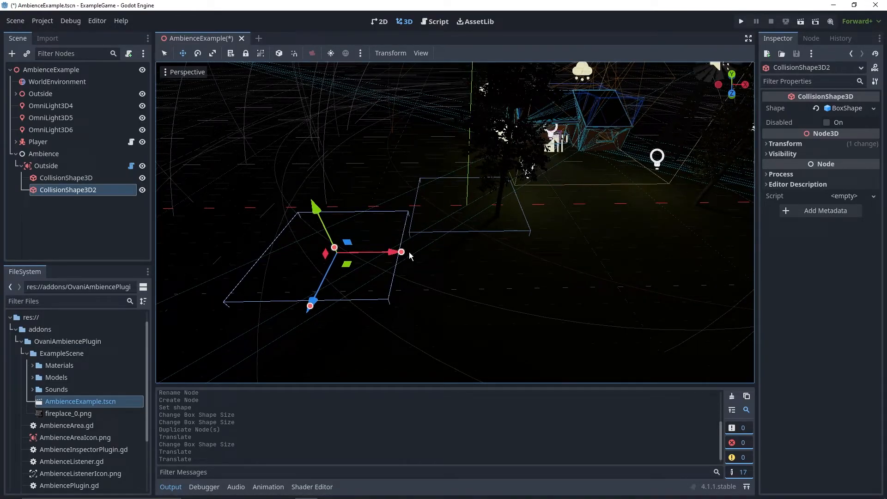
{"action": "mouse_move", "coordinate": [345, 266]}
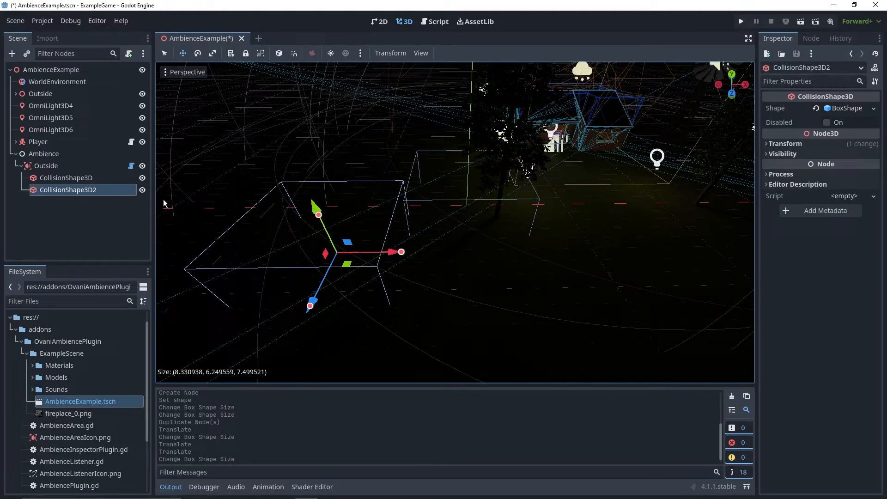
{"action": "left_click", "coordinate": [851, 108]}
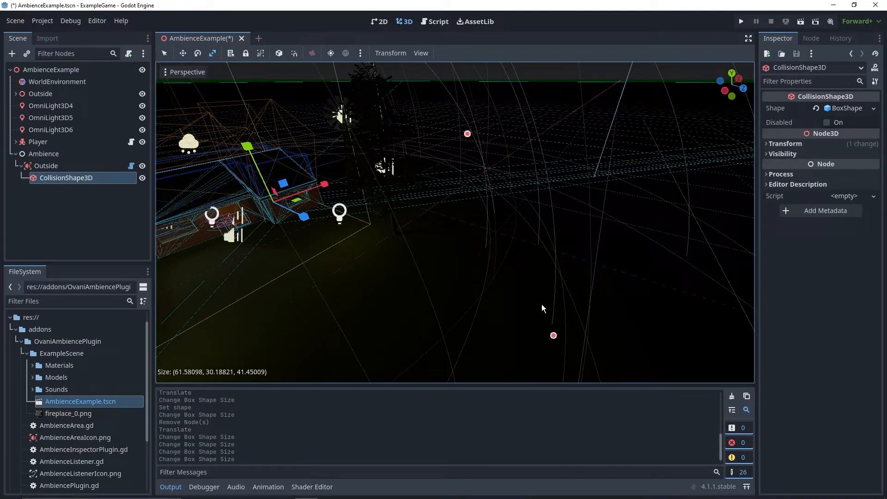
Step: Add a House AmbienceArea3D under Outside and start adding its box-shaped CollisionShape3D children
{"action": "left_click", "coordinate": [46, 166]}
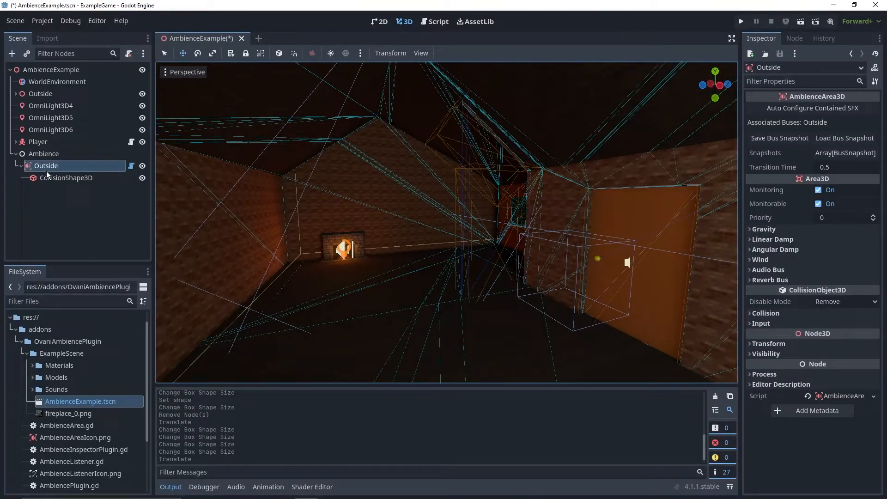
{"action": "mouse_move", "coordinate": [46, 166]}
{"action": "type", "text": "amb"}
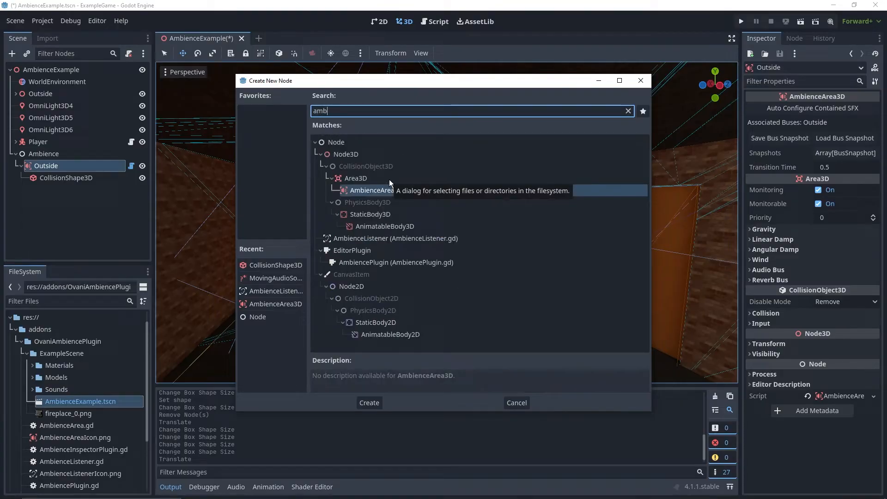
{"action": "left_click", "coordinate": [368, 402]}
{"action": "type", "text": "House"}
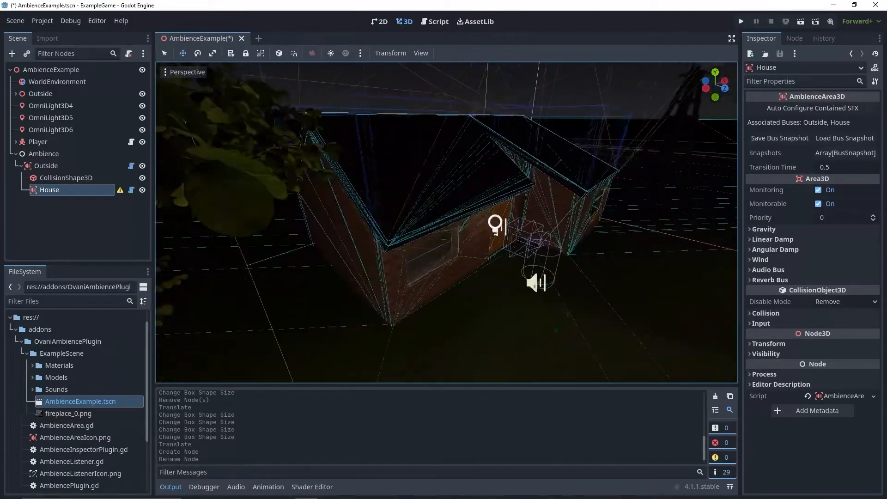
{"action": "right_click", "coordinate": [48, 190]}
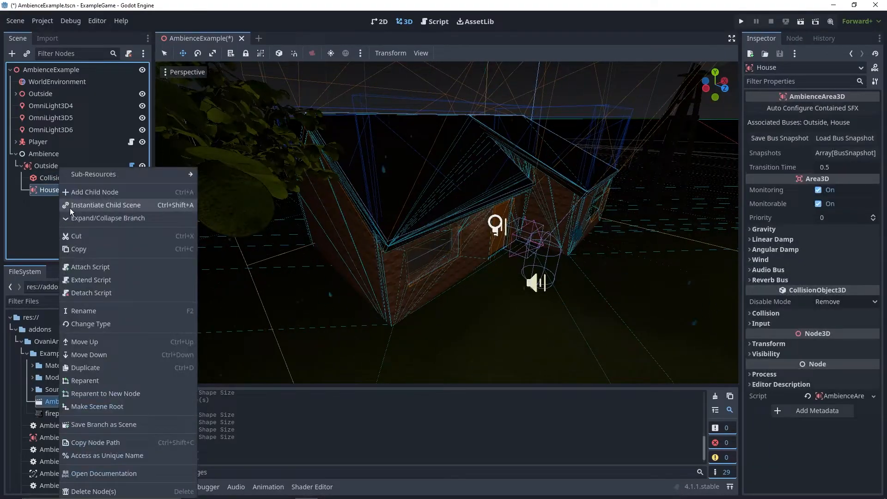
{"action": "left_click", "coordinate": [95, 192]}
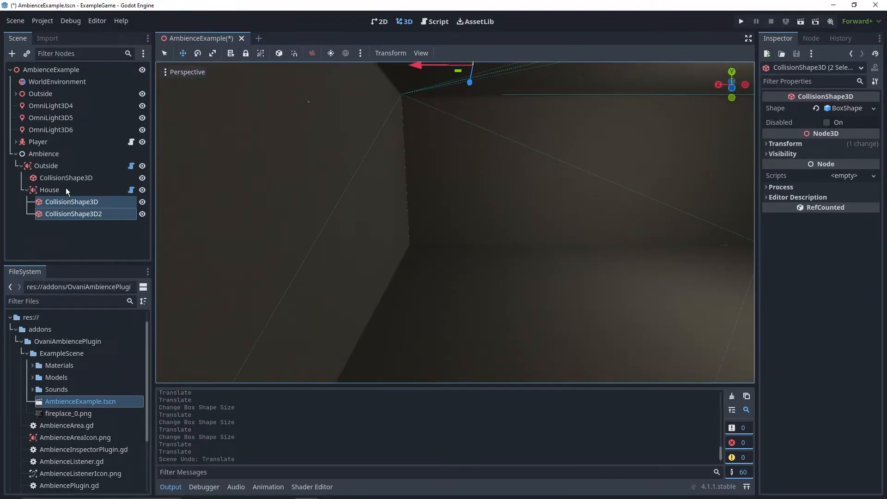
Step: Add a Basement AmbienceArea3D with a CollisionShape3D under House, then check the buses on Ambience
{"action": "left_click", "coordinate": [11, 54]}
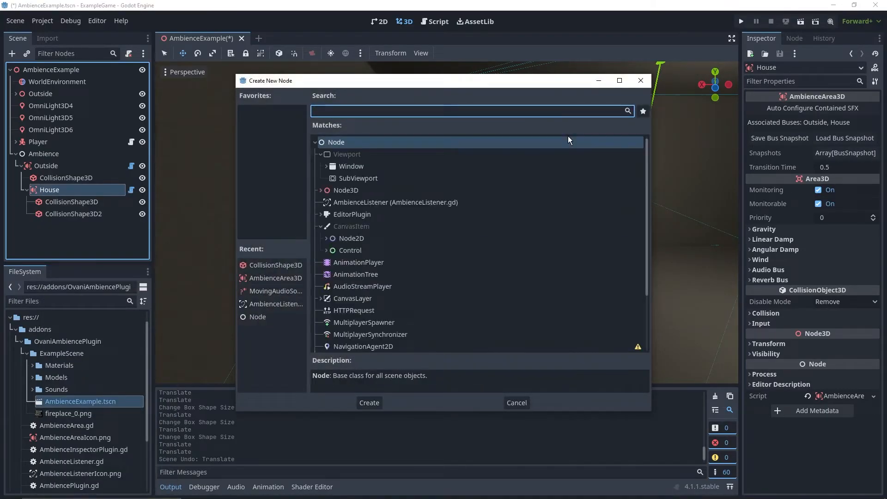
{"action": "left_click", "coordinate": [368, 403]}
{"action": "type", "text": "Basement"}
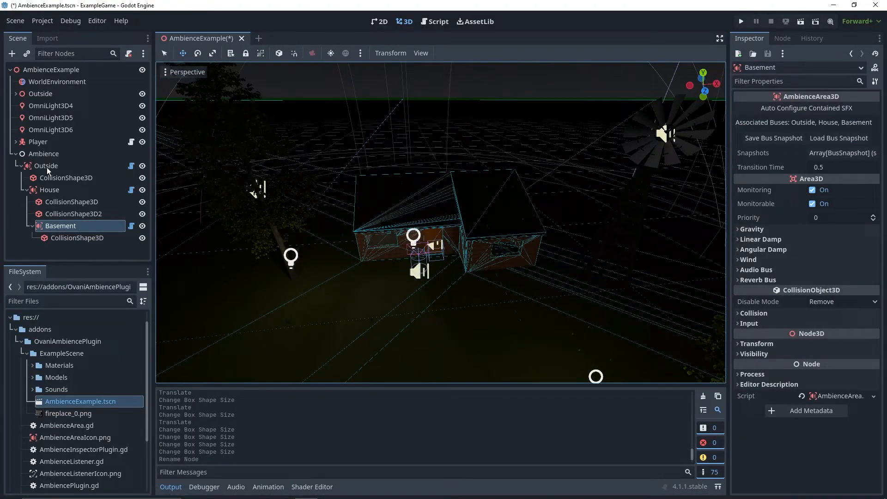
{"action": "left_click", "coordinate": [46, 166]}
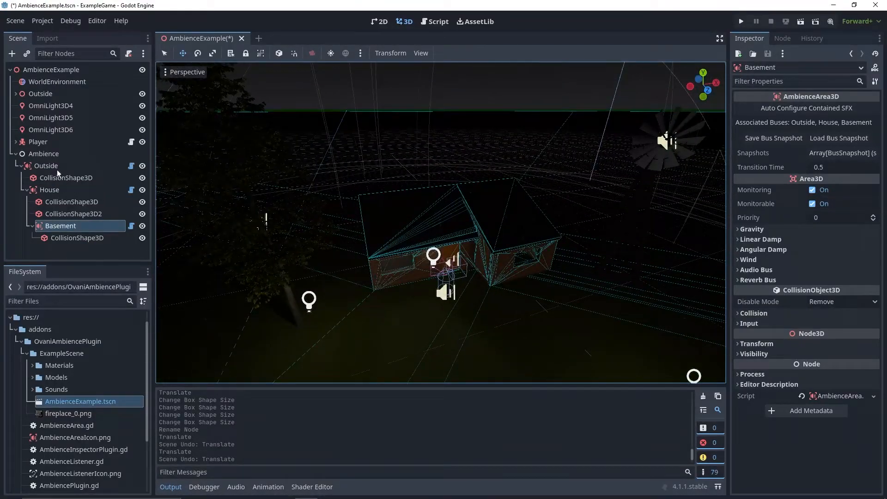
{"action": "left_click", "coordinate": [43, 153]}
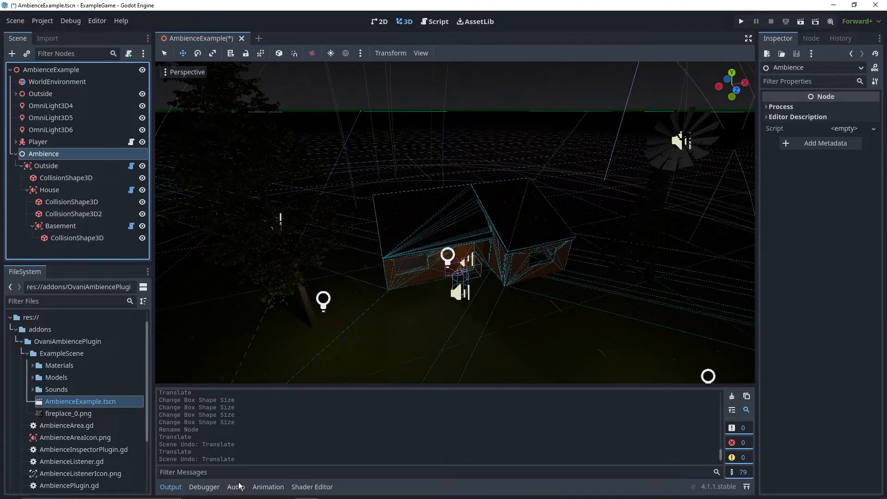
Step: Show the audio bus layout with Master, Outside, House and Basement, then select the Outside area
{"action": "left_click", "coordinate": [235, 487]}
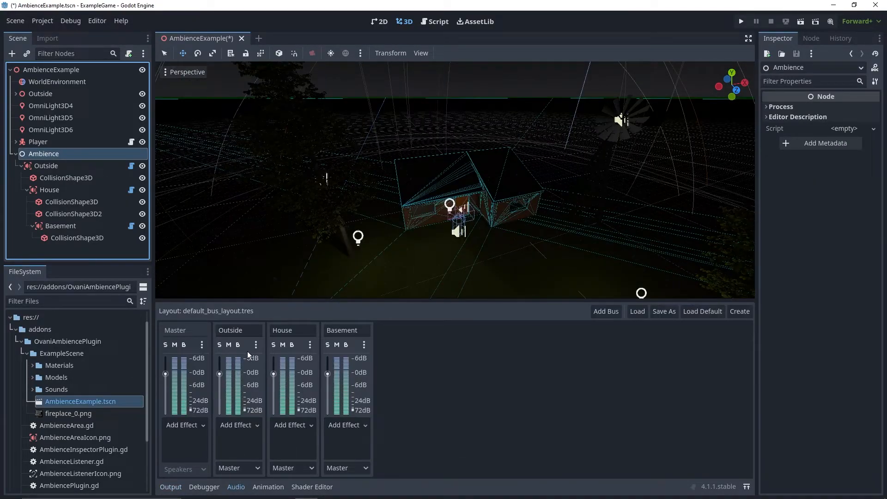
{"action": "left_click", "coordinate": [292, 330]}
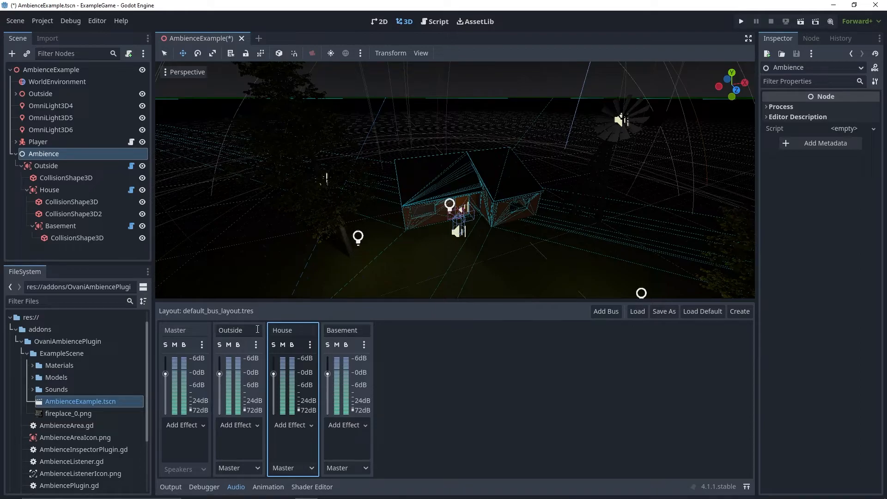
{"action": "double_click", "coordinate": [293, 329]}
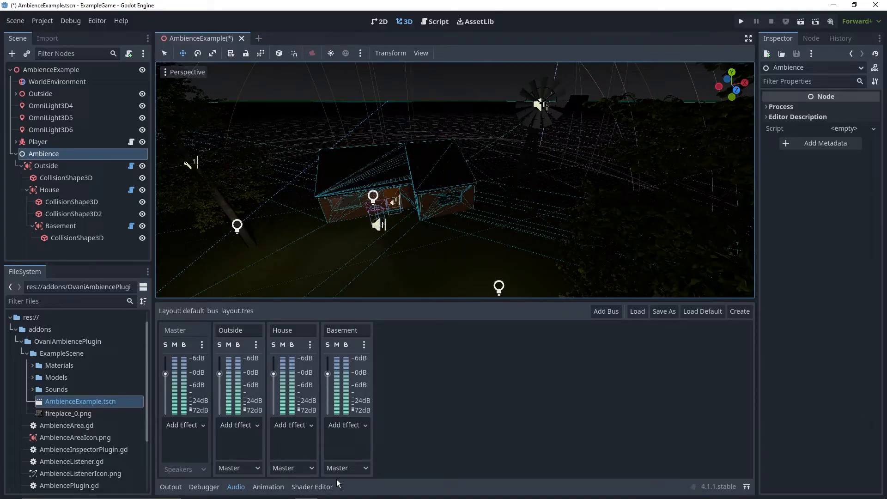
{"action": "mouse_move", "coordinate": [104, 173]}
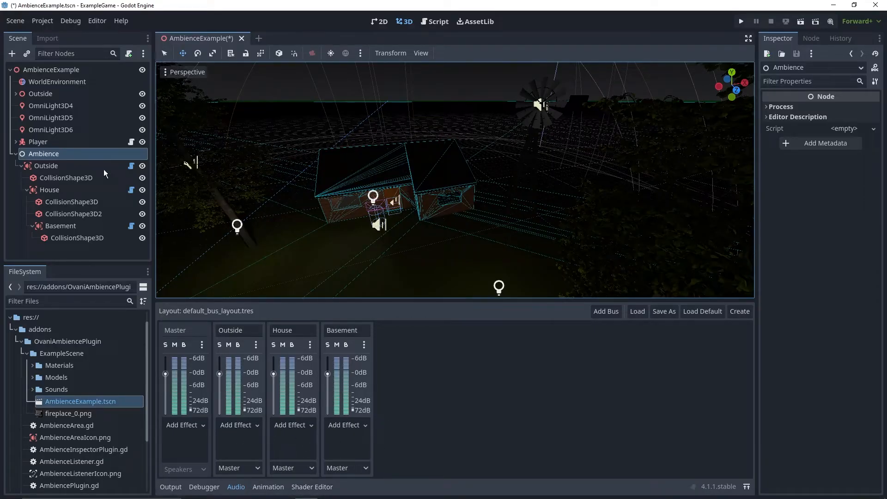
{"action": "left_click", "coordinate": [46, 166]}
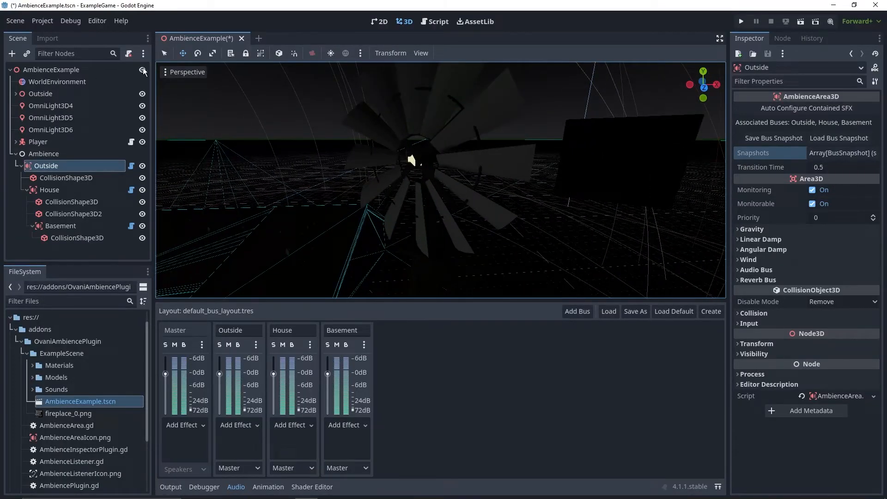
Step: Reset the windmill sfx sound player's bus from Outside back to Master
{"action": "left_click", "coordinate": [71, 165]}
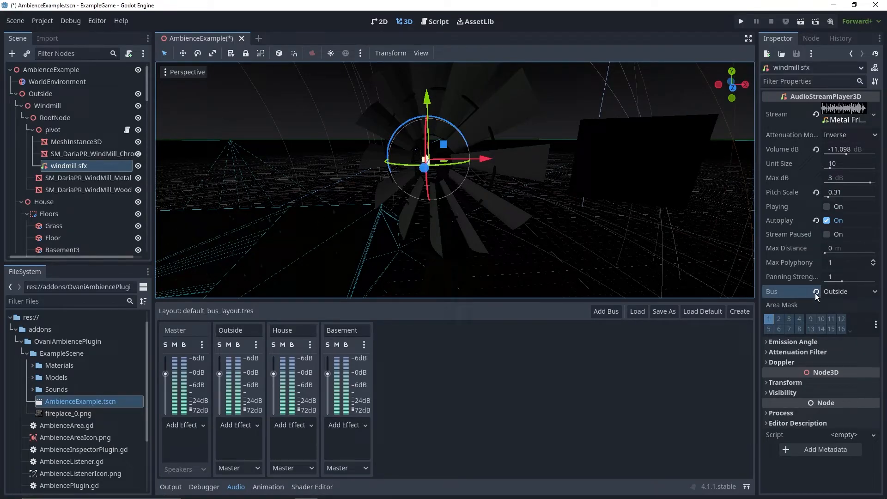
{"action": "left_click", "coordinate": [843, 290]}
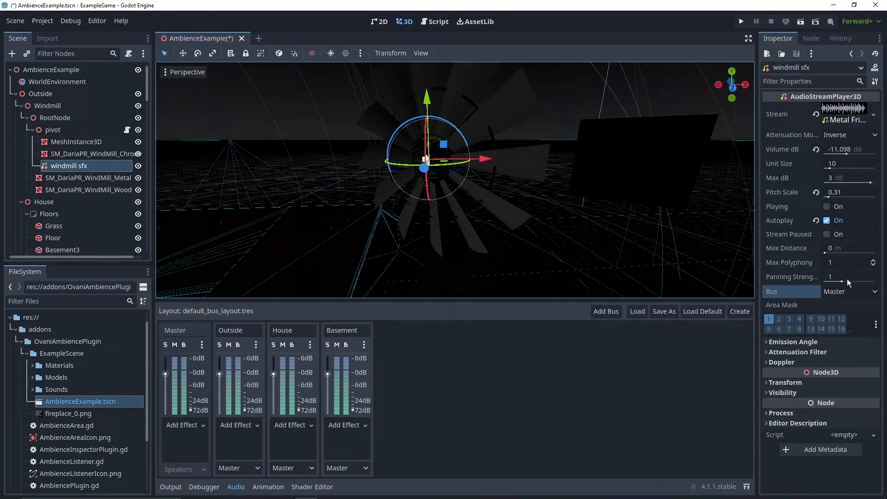
{"action": "left_click", "coordinate": [848, 292]}
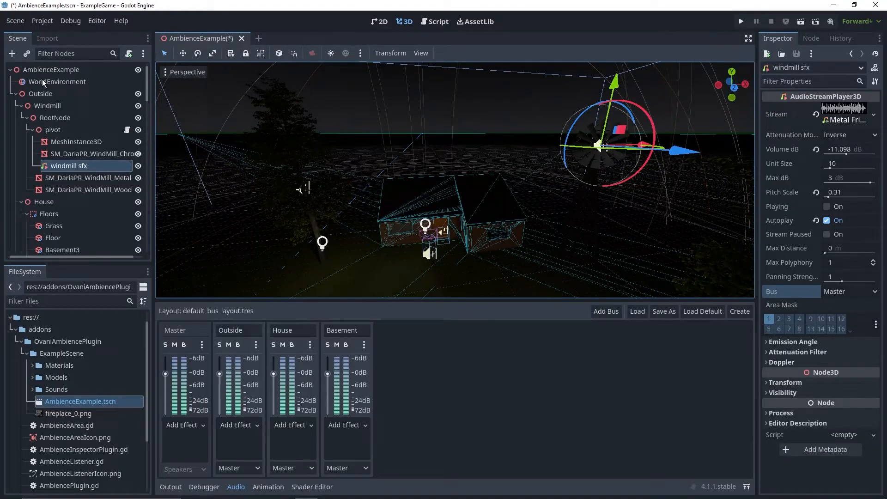
Step: Review the Outside ambience area's associated buses Outside, House and Basement in the Inspector
{"action": "left_click", "coordinate": [46, 165]}
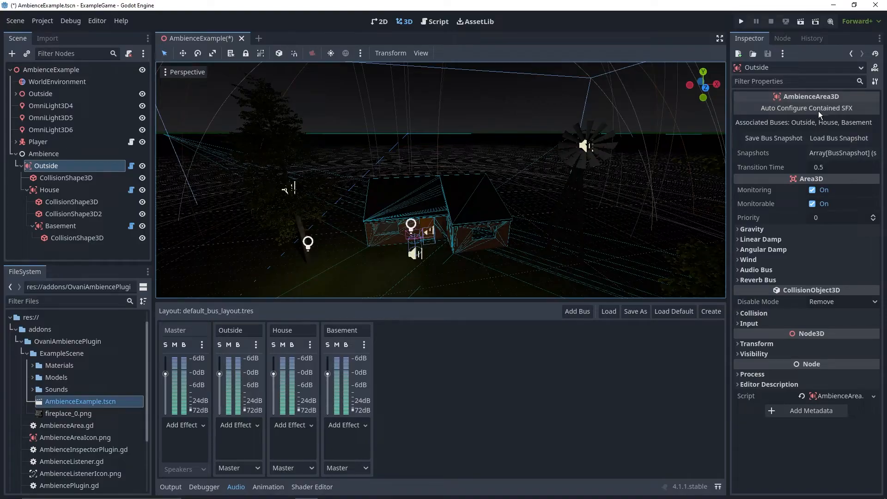
{"action": "mouse_move", "coordinate": [580, 153]}
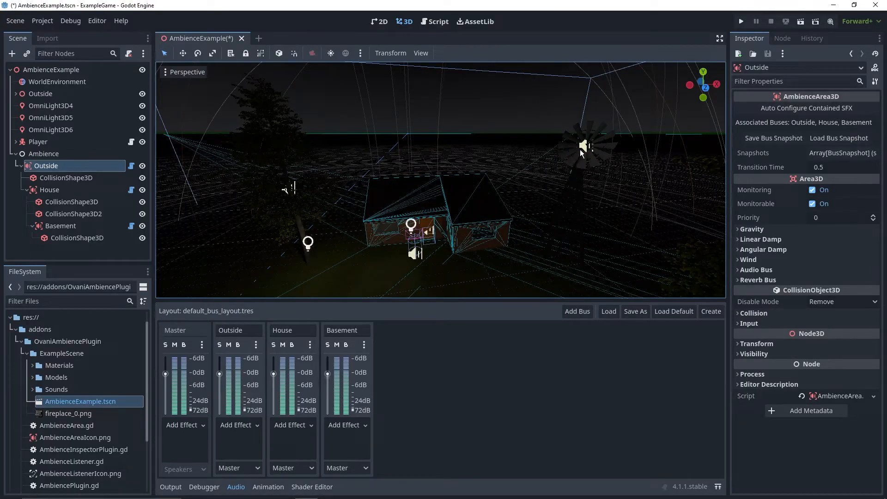
{"action": "mouse_move", "coordinate": [424, 201]}
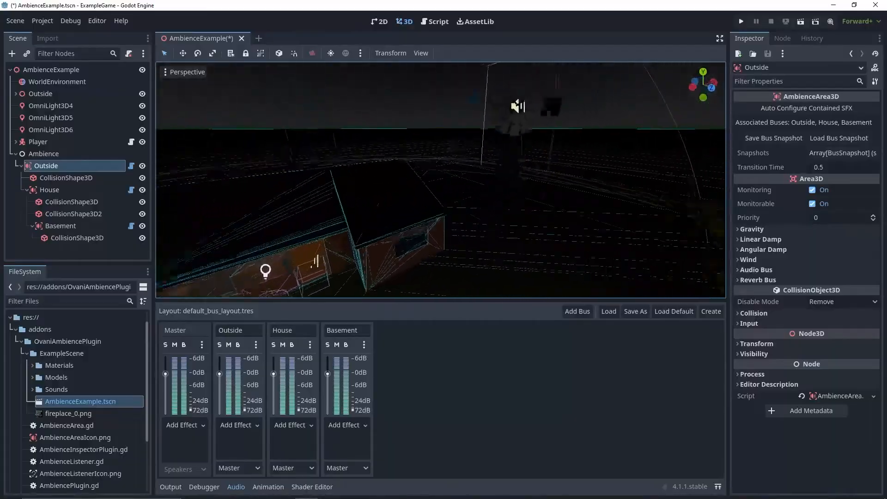
{"action": "left_click", "coordinate": [69, 166]}
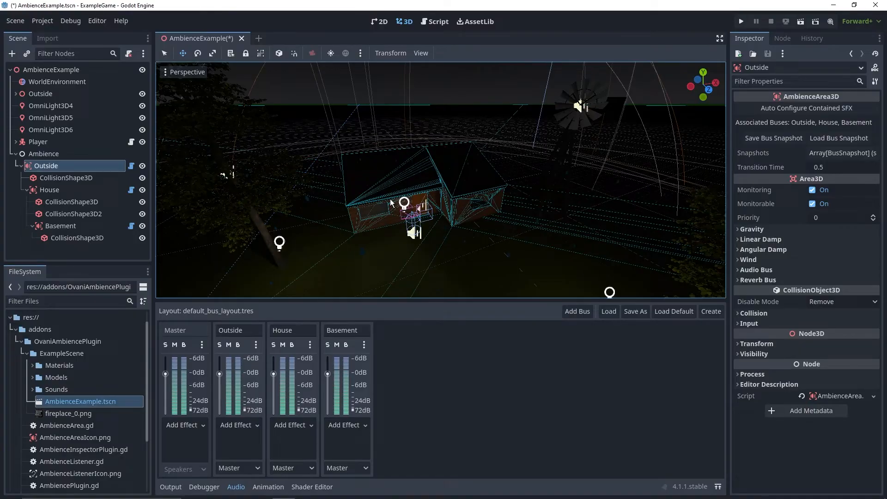
{"action": "mouse_move", "coordinate": [516, 163]}
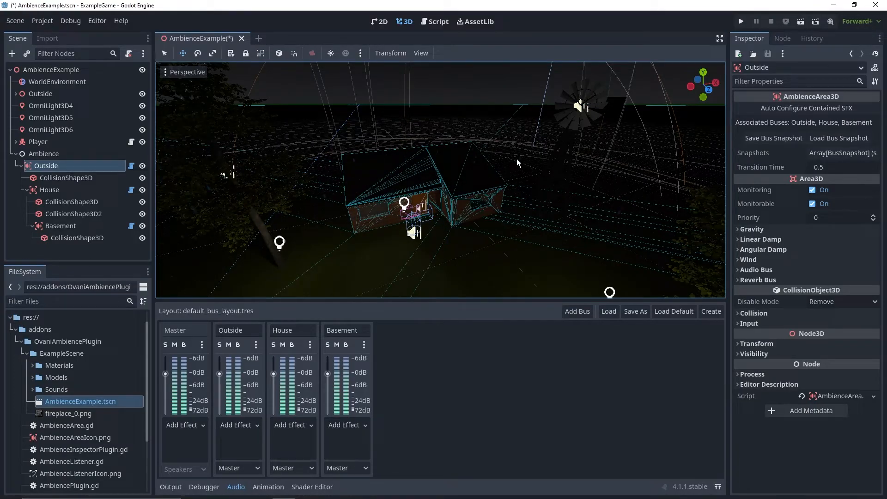
Step: Add a LowPassFilter effect to the Outside bus and inspect it
{"action": "left_click", "coordinate": [310, 345]}
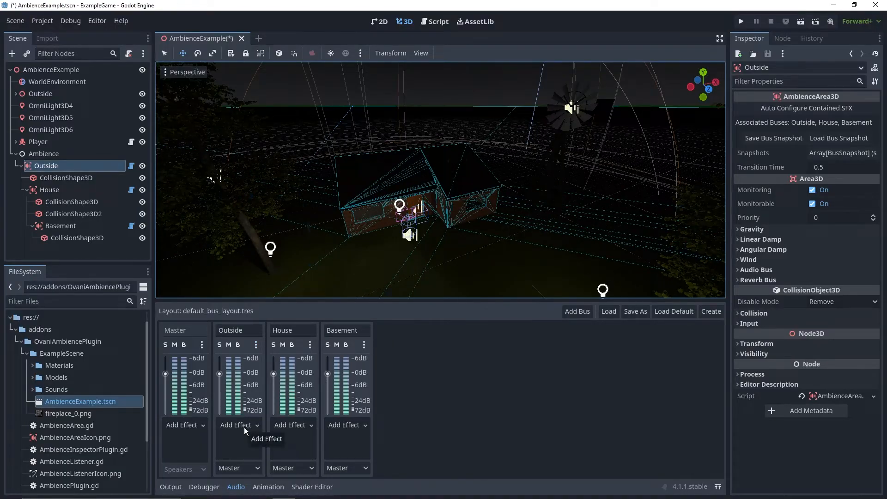
{"action": "left_click", "coordinate": [237, 425]}
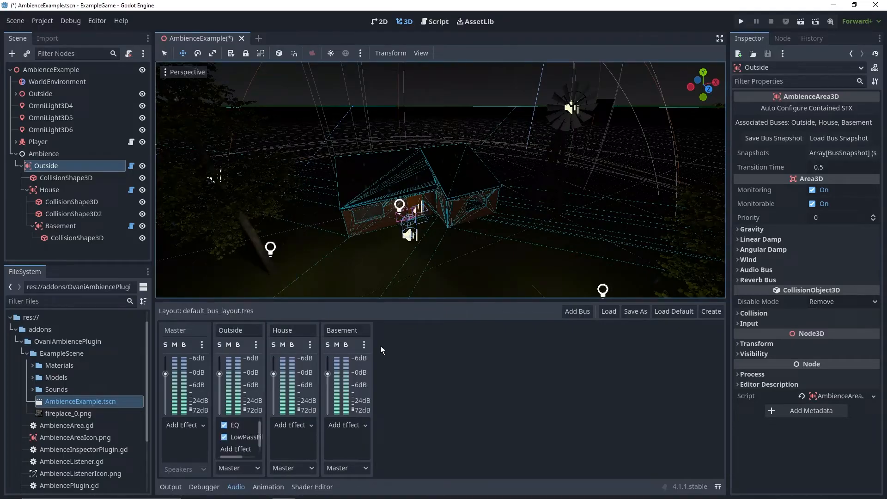
{"action": "left_click", "coordinate": [50, 189]}
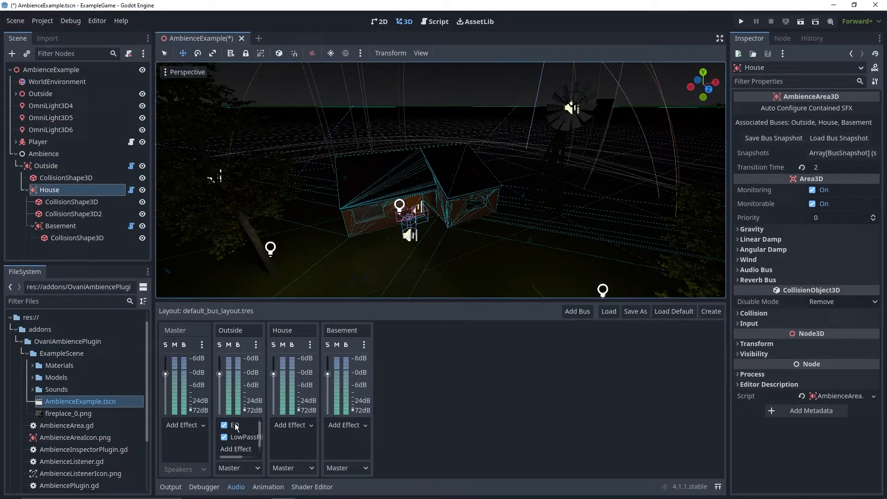
{"action": "left_click", "coordinate": [242, 436]}
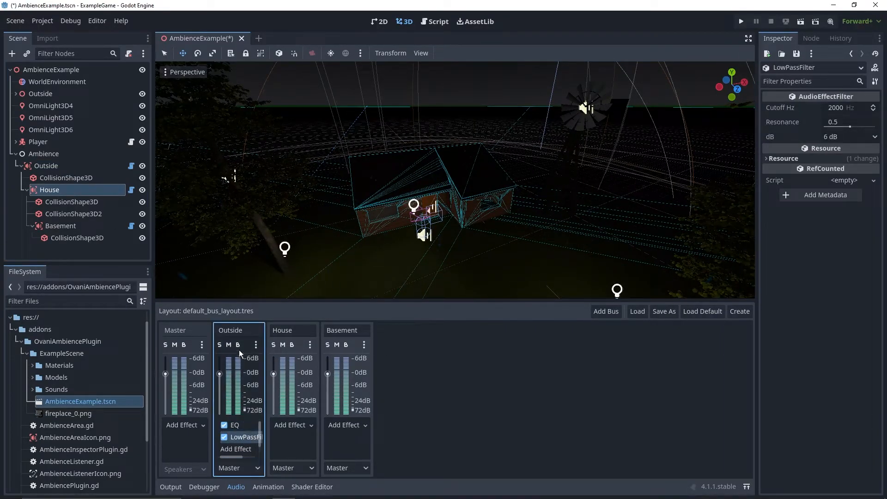
Step: Add a second low-pass filter to the Outside bus, then return to the Outside area
{"action": "left_click", "coordinate": [235, 449]}
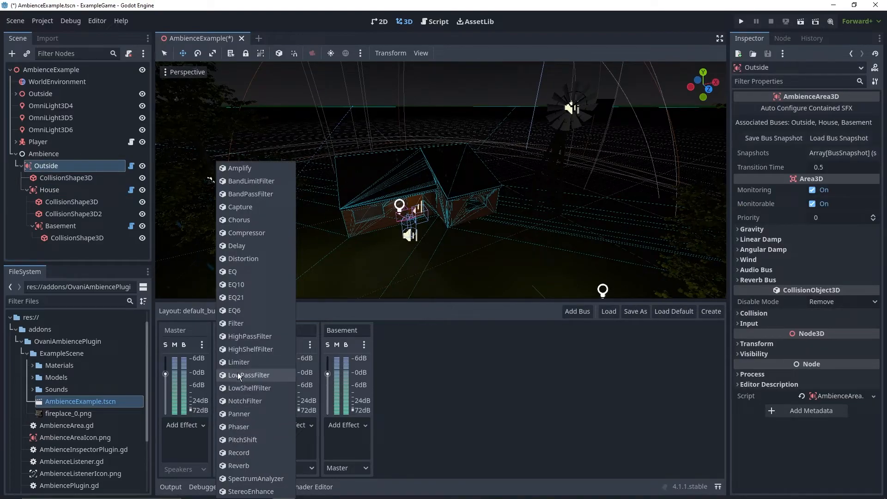
{"action": "left_click", "coordinate": [248, 375]}
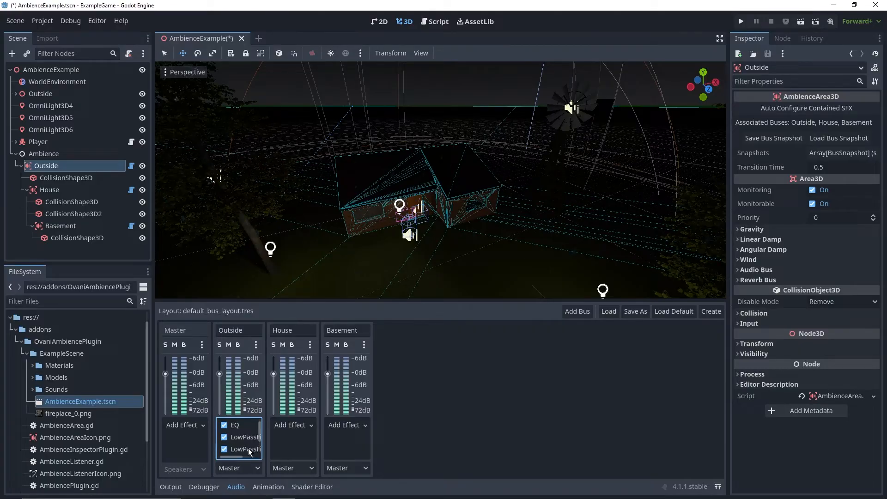
{"action": "left_click", "coordinate": [49, 190]}
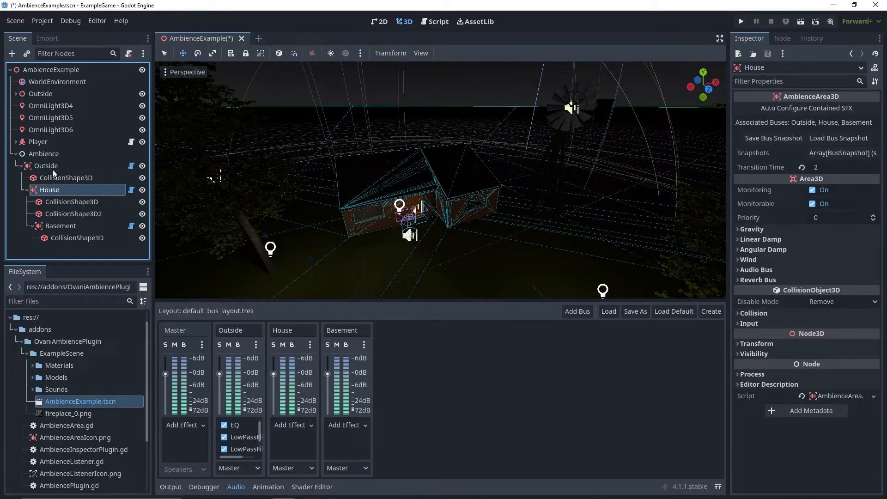
{"action": "left_click", "coordinate": [45, 165]}
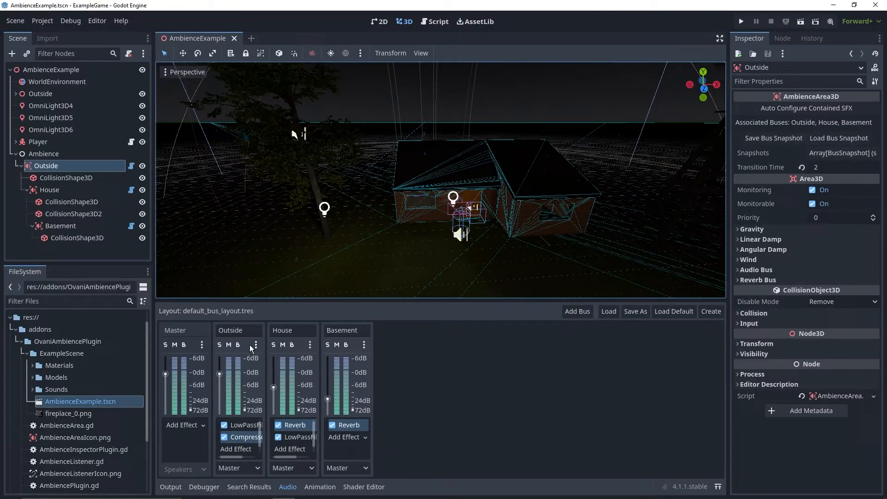
Step: Review the Outside low-pass filter and Basement reverb settings without changing them
{"action": "left_click", "coordinate": [242, 425]}
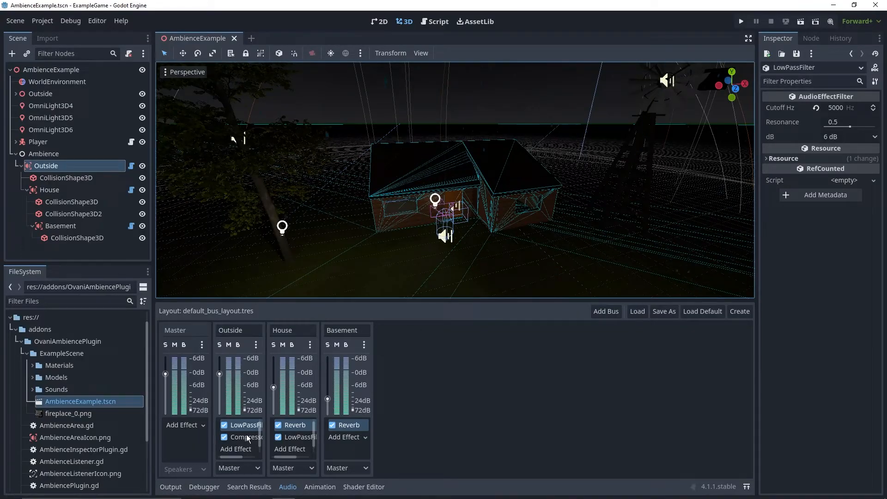
{"action": "left_click", "coordinate": [295, 425]}
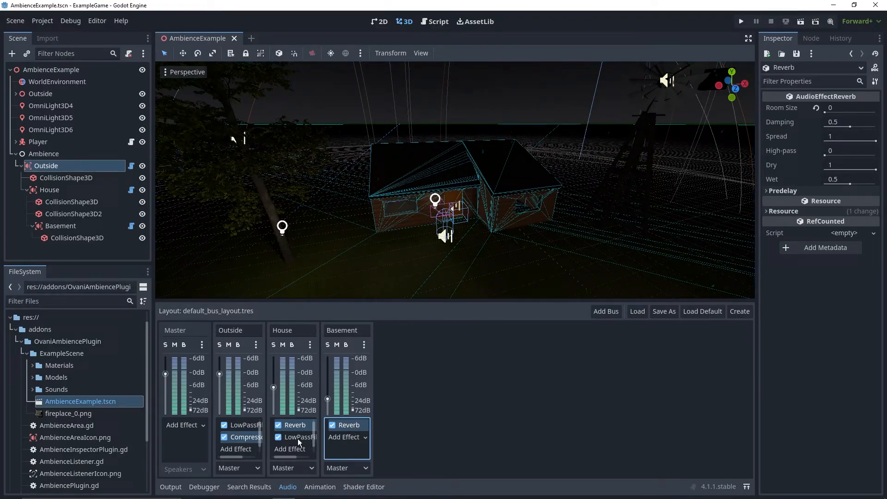
{"action": "left_click", "coordinate": [241, 425]}
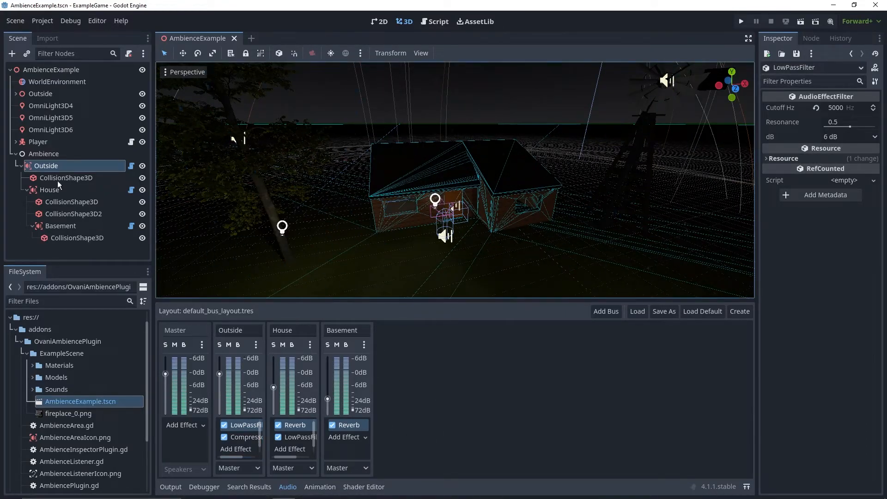
{"action": "left_click", "coordinate": [45, 166]}
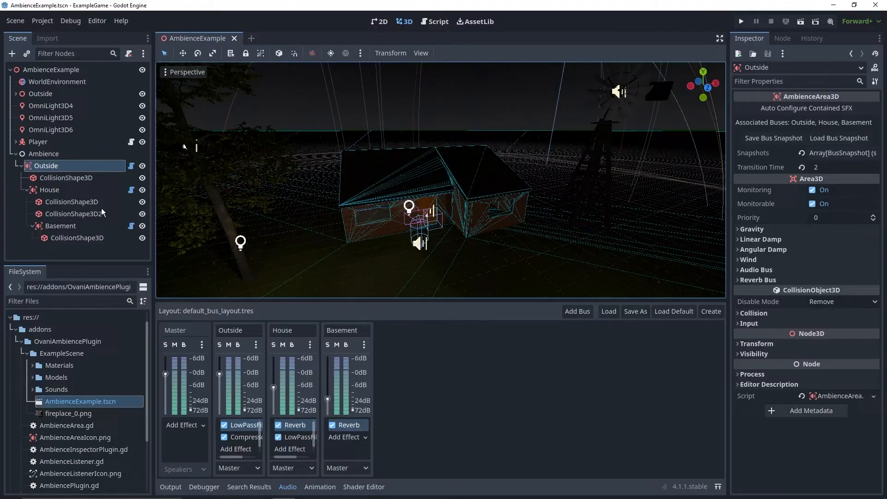
Step: For the House area, lower the Outside bus low-pass cutoff to 20 Hz
{"action": "left_click", "coordinate": [49, 190]}
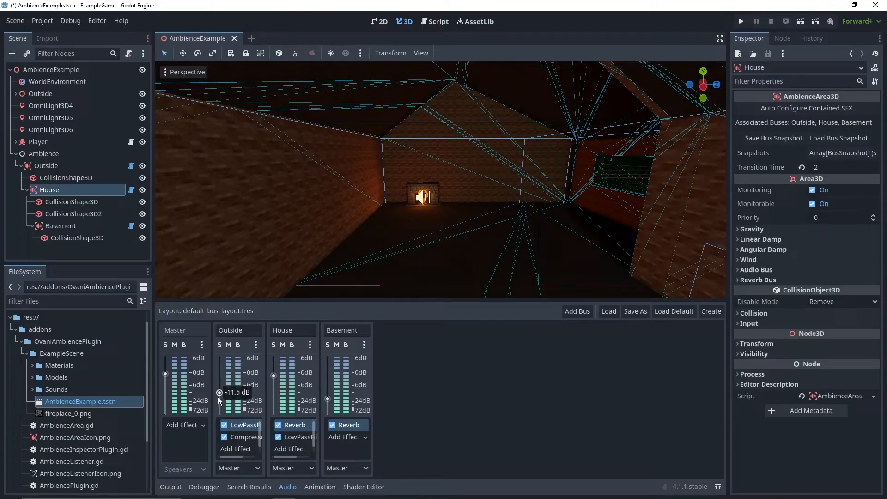
{"action": "left_click", "coordinate": [243, 425]}
{"action": "type", "text": "20"}
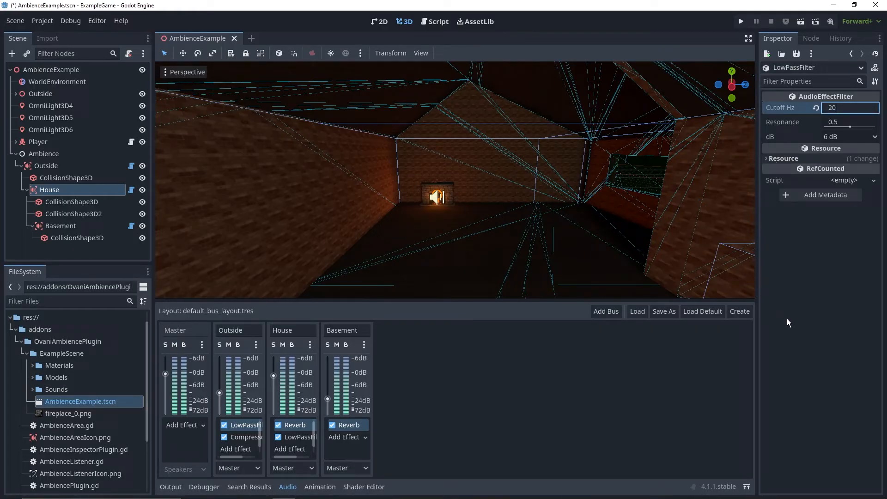
{"action": "left_click", "coordinate": [244, 437]}
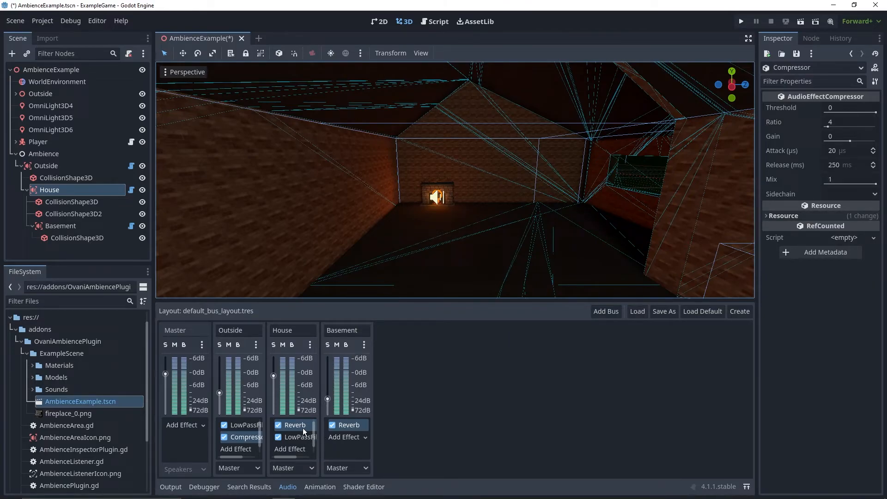
Step: Set the reverb room sizes to 0.3 and 0.4 for the House area's mix
{"action": "left_click", "coordinate": [295, 425]}
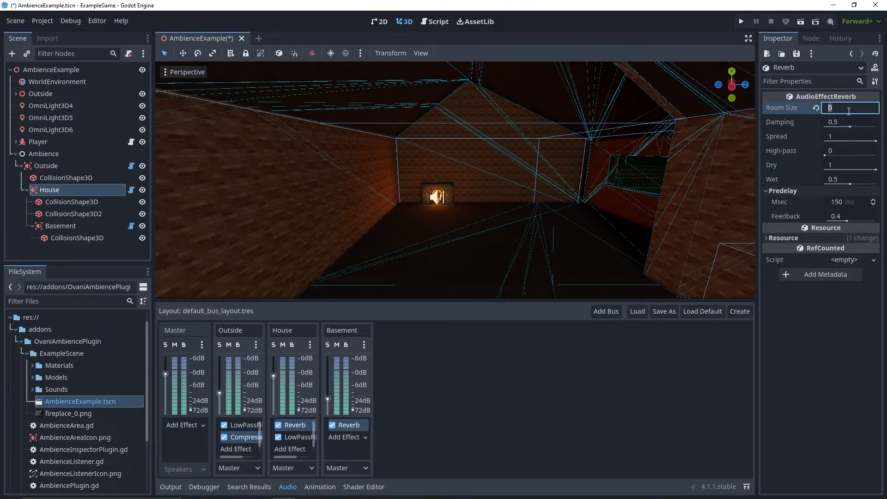
{"action": "type", "text": "0.3"}
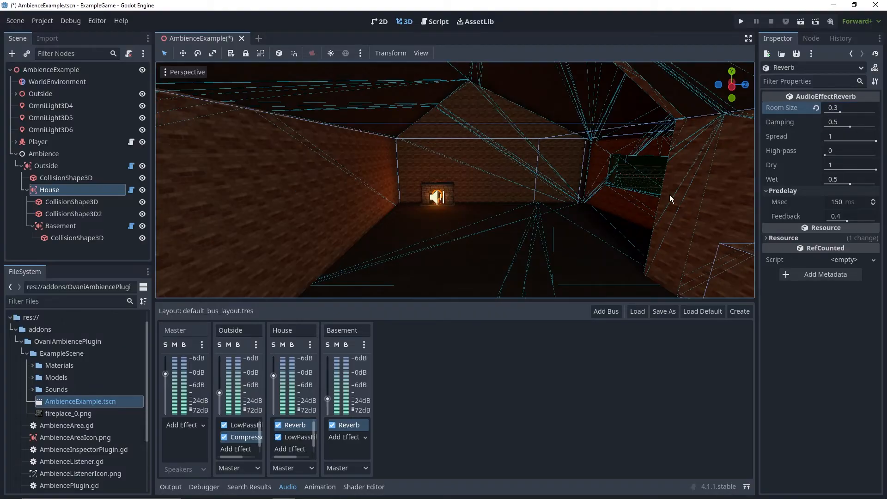
{"action": "left_click", "coordinate": [294, 436]}
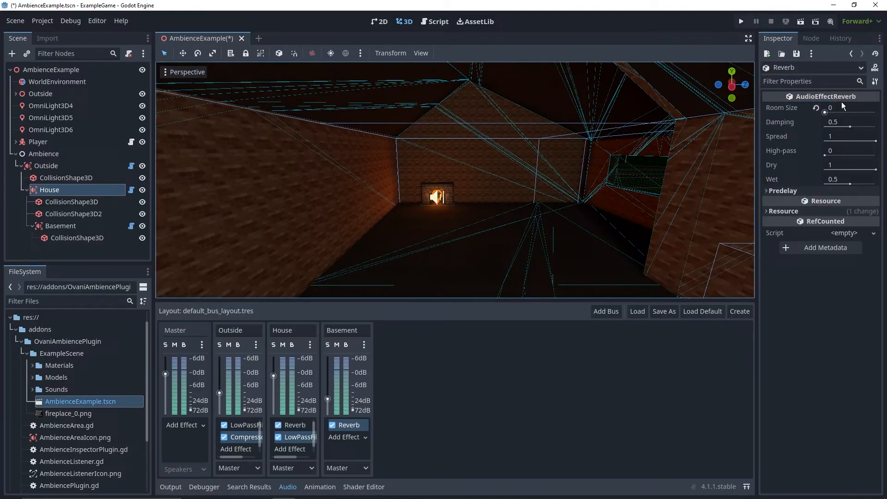
{"action": "left_click", "coordinate": [849, 108]}
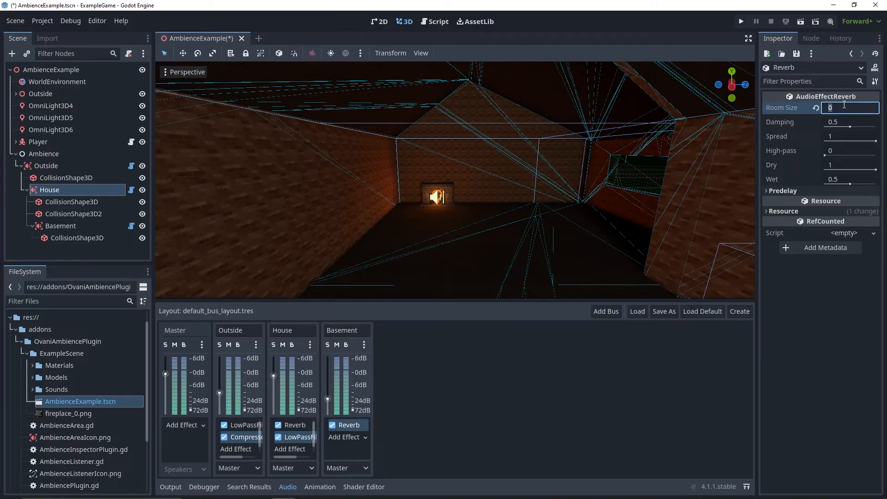
{"action": "type", "text": "0.4"}
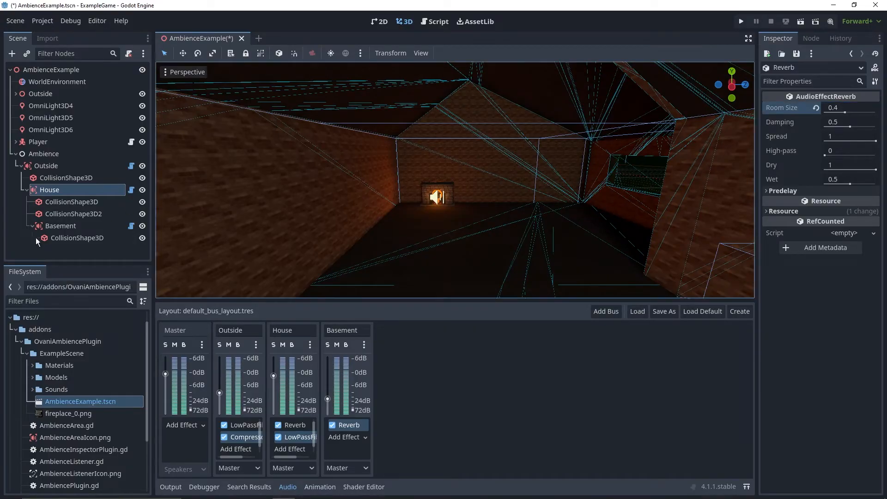
{"action": "left_click", "coordinate": [50, 189]}
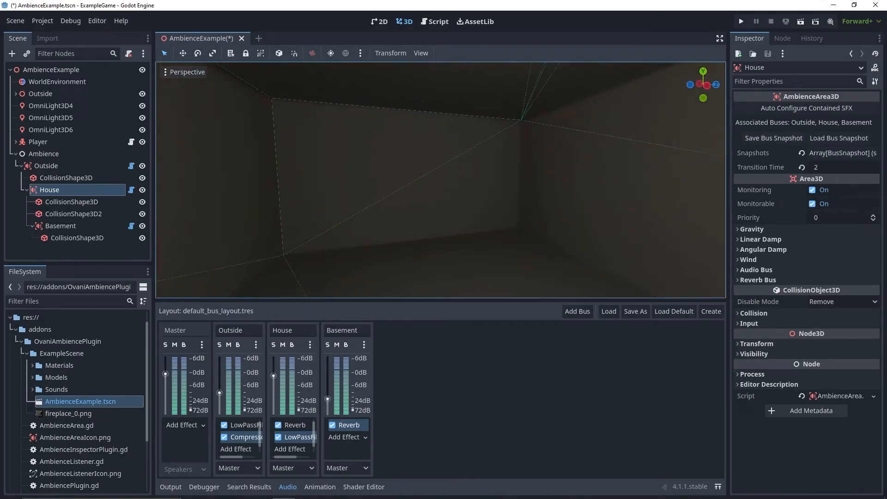
Step: For the Basement area, set a 1000 Hz Outside low-pass cutoff and reverb room sizes 0.42 and 0.5
{"action": "left_click", "coordinate": [60, 225]}
{"action": "type", "text": "100"}
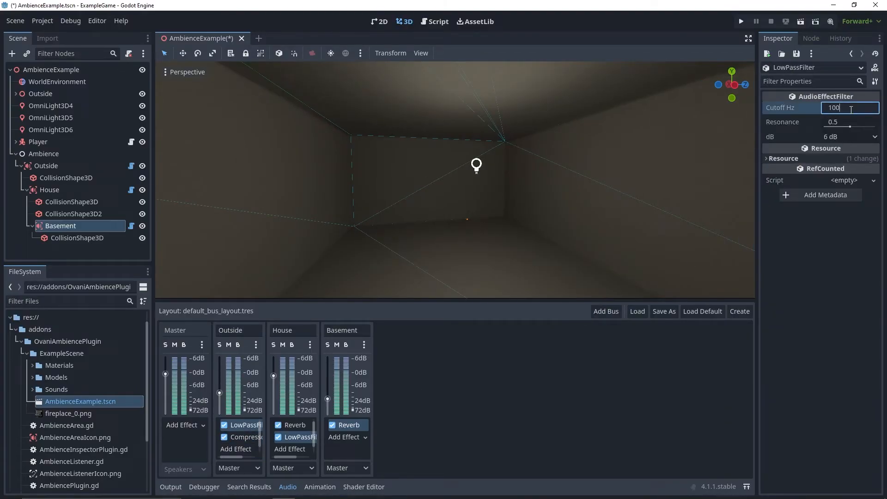
{"action": "left_click", "coordinate": [246, 437]}
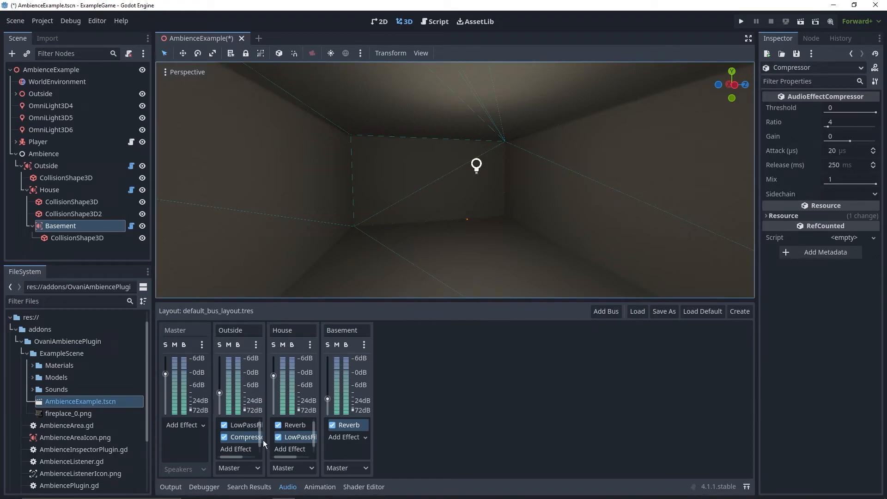
{"action": "left_click", "coordinate": [294, 424]}
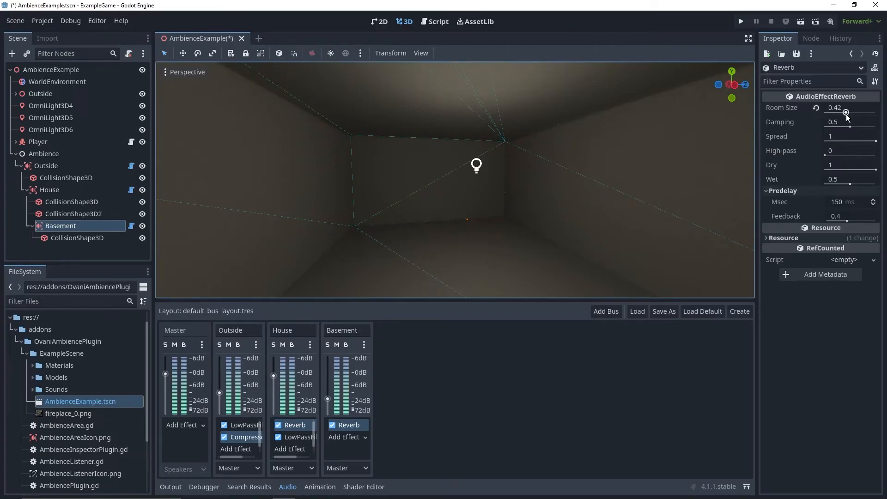
{"action": "left_click", "coordinate": [294, 436]}
{"action": "type", "text": "30"}
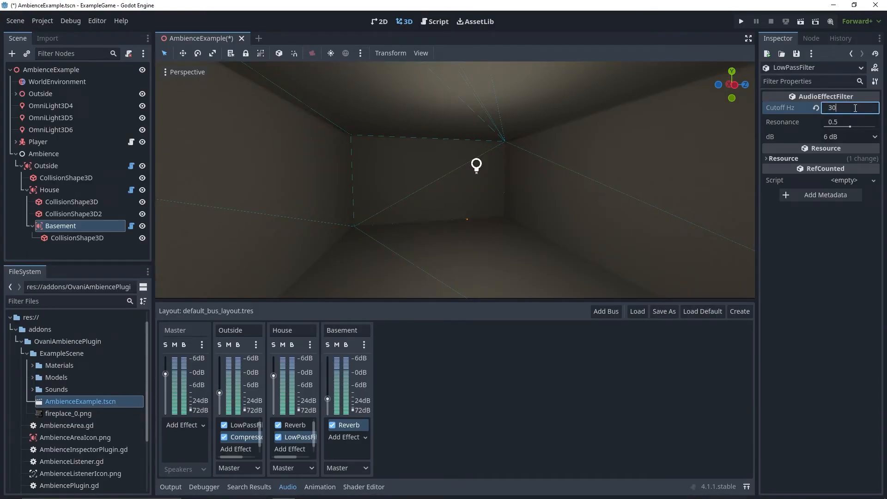
{"action": "left_click", "coordinate": [349, 425]}
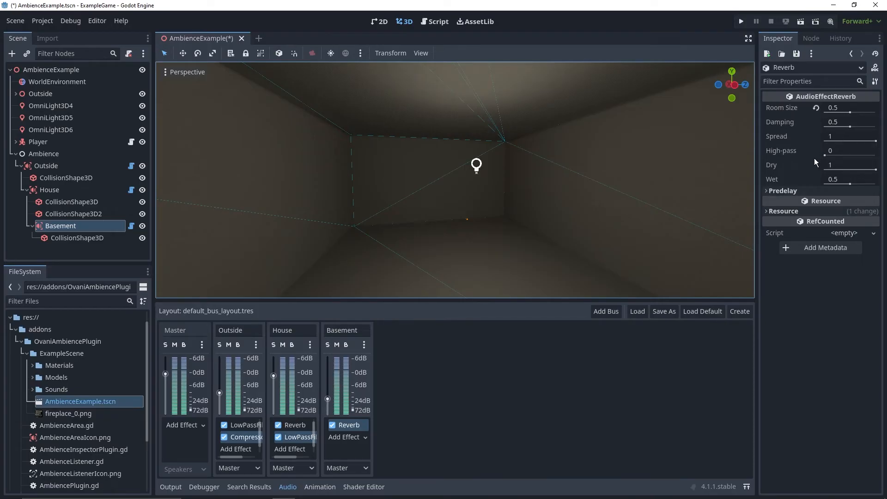
Step: Recheck the Basement mix's bus effects and run the game to test the ambience areas
{"action": "left_click", "coordinate": [61, 226]}
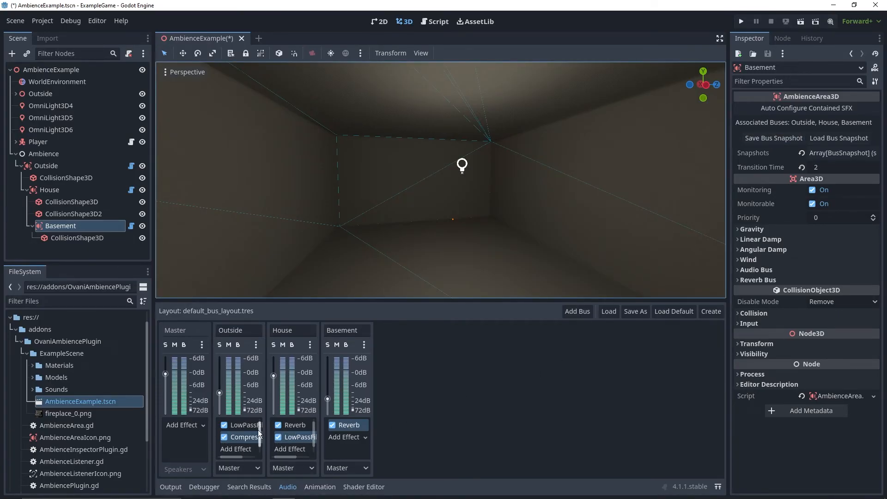
{"action": "mouse_move", "coordinate": [317, 435]}
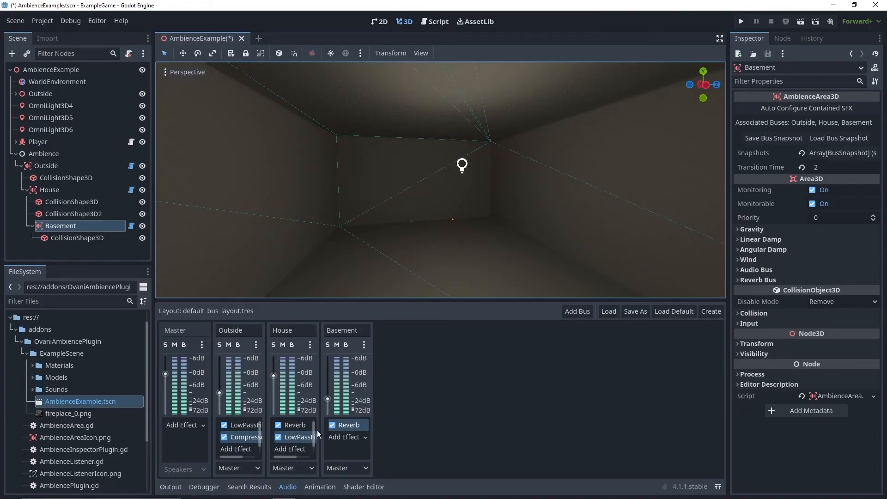
{"action": "left_click", "coordinate": [243, 425]}
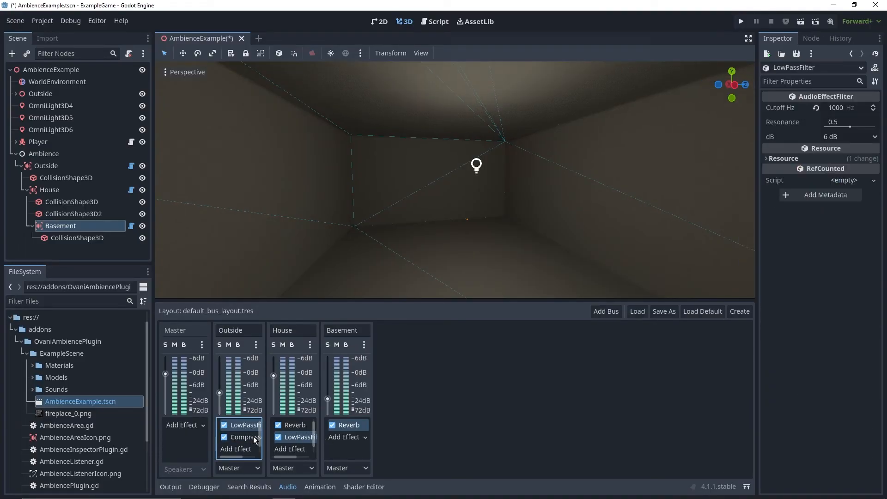
{"action": "left_click", "coordinate": [294, 425]}
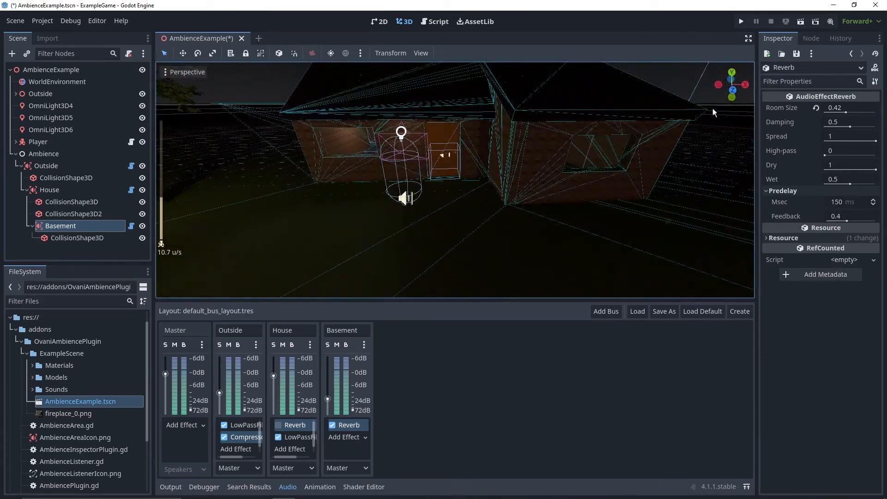
{"action": "left_click", "coordinate": [740, 21]}
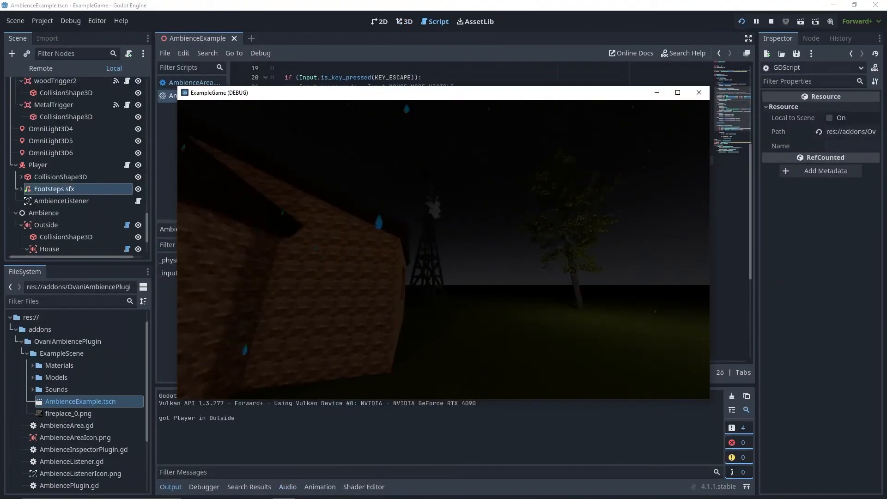